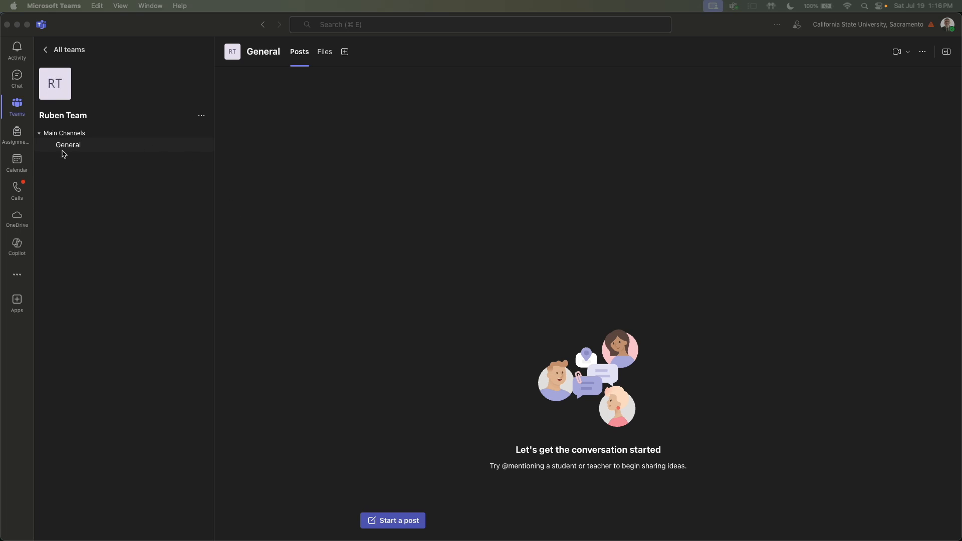
pyautogui.moveTo(90, 161)
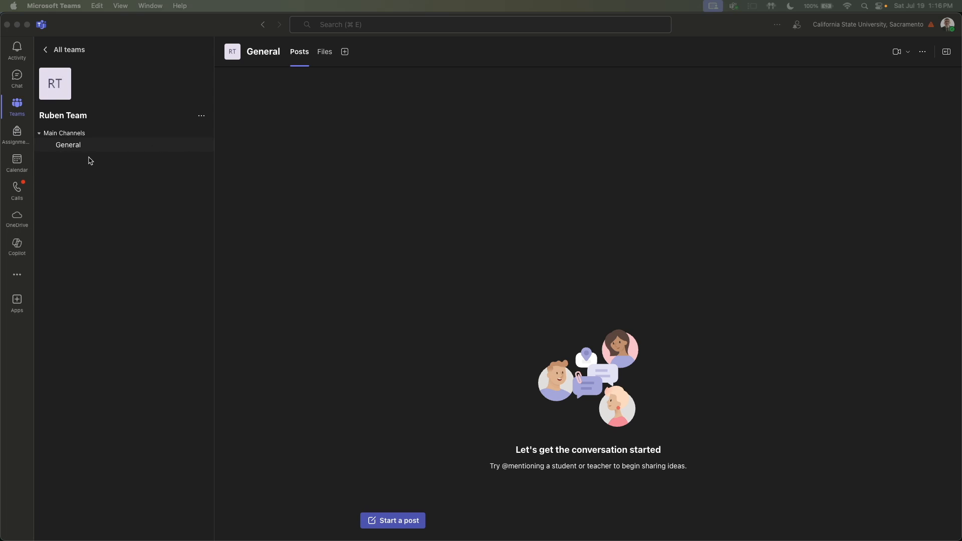
pyautogui.moveTo(90, 180)
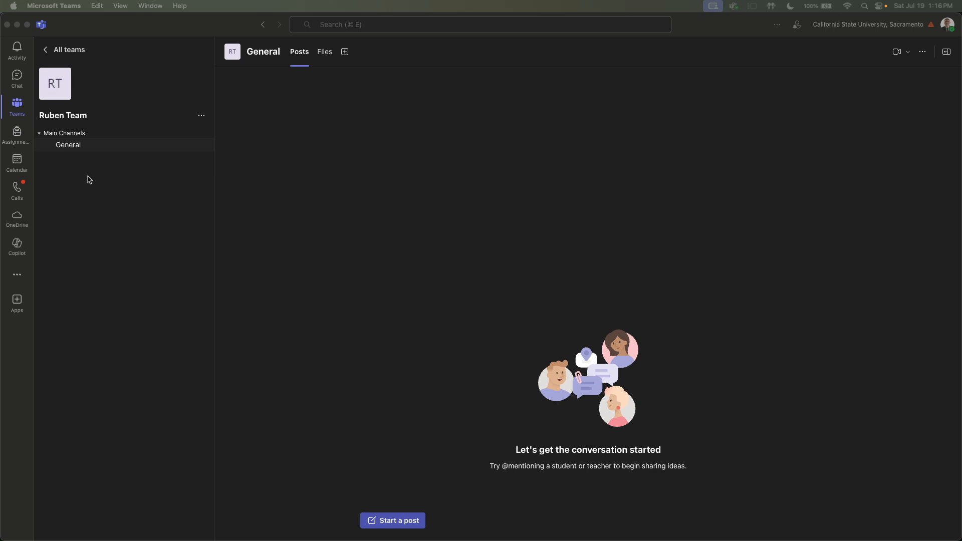
pyautogui.moveTo(351, 121)
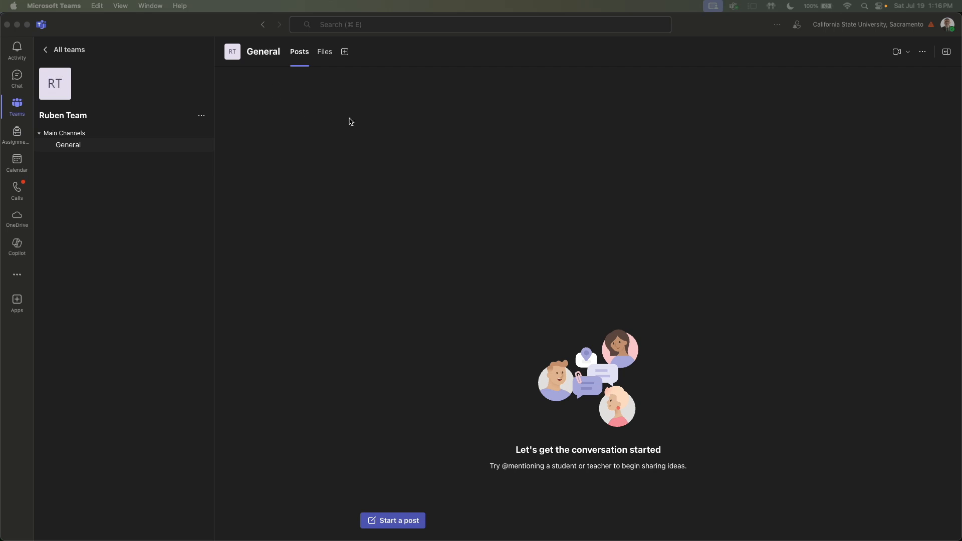
pyautogui.moveTo(573, 268)
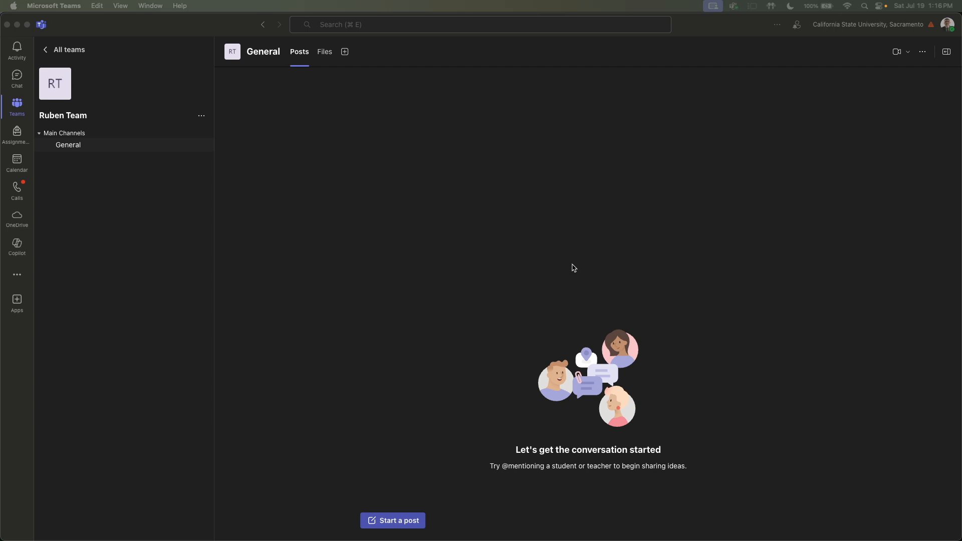
pyautogui.moveTo(306, 319)
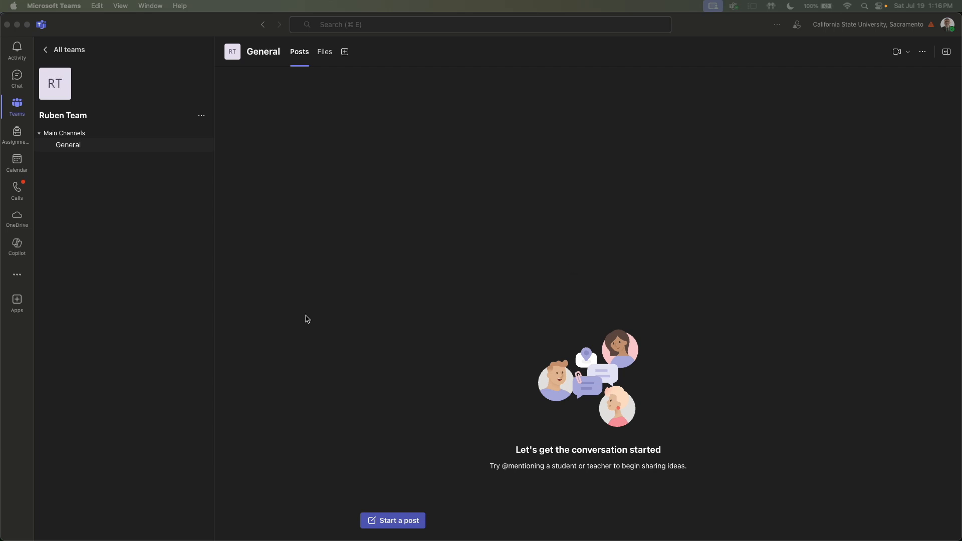
pyautogui.moveTo(416, 189)
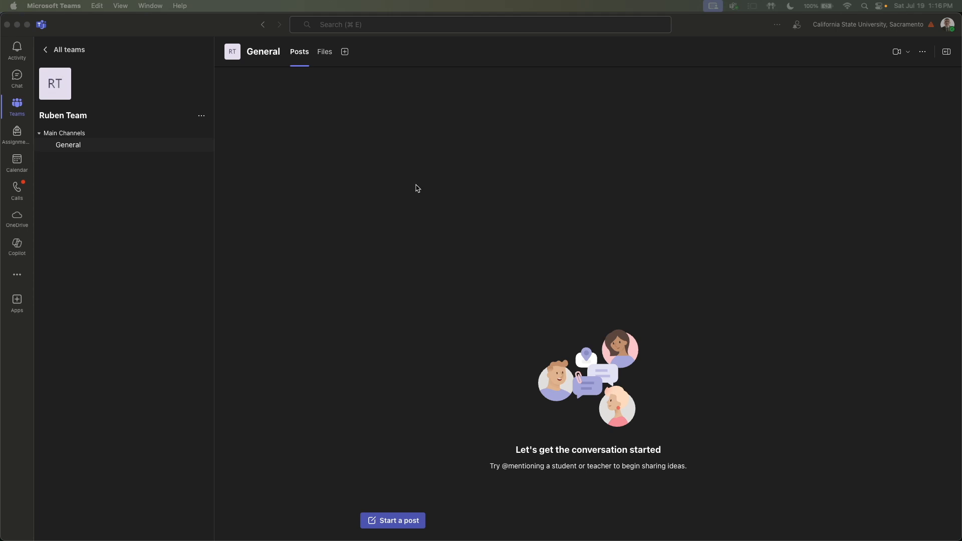
# Search Apps for 'work' and open the Workflows app.
pyautogui.doubleClick(62, 116)
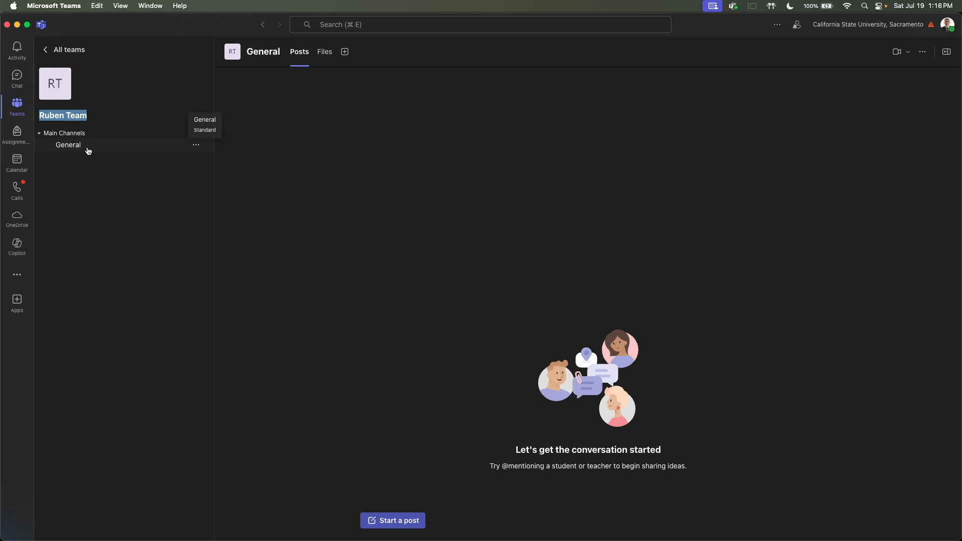
pyautogui.moveTo(46, 295)
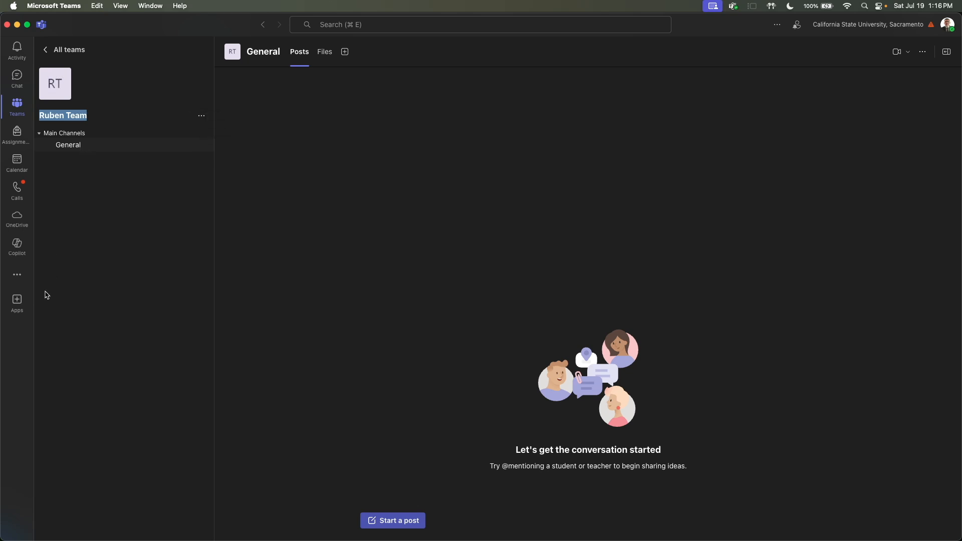
pyautogui.moveTo(66, 268)
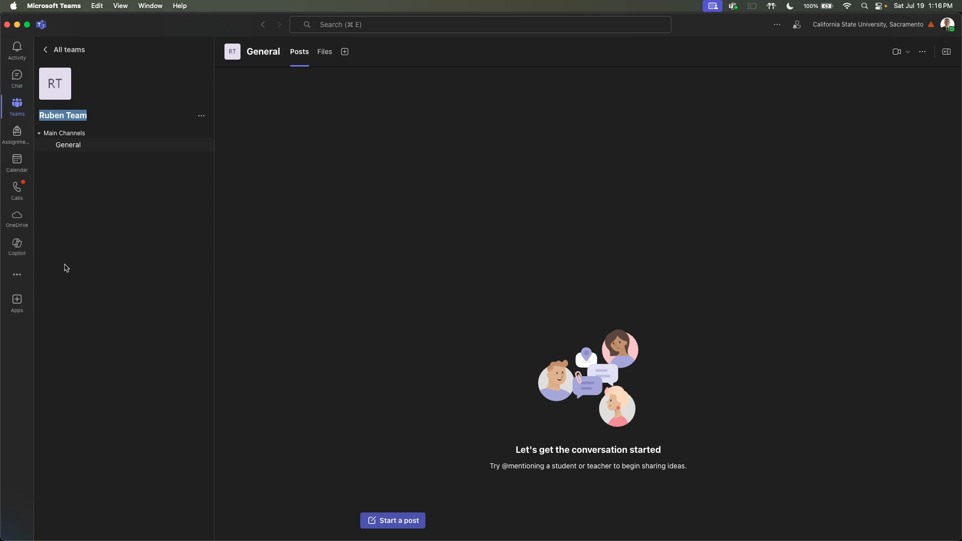
pyautogui.moveTo(16, 274)
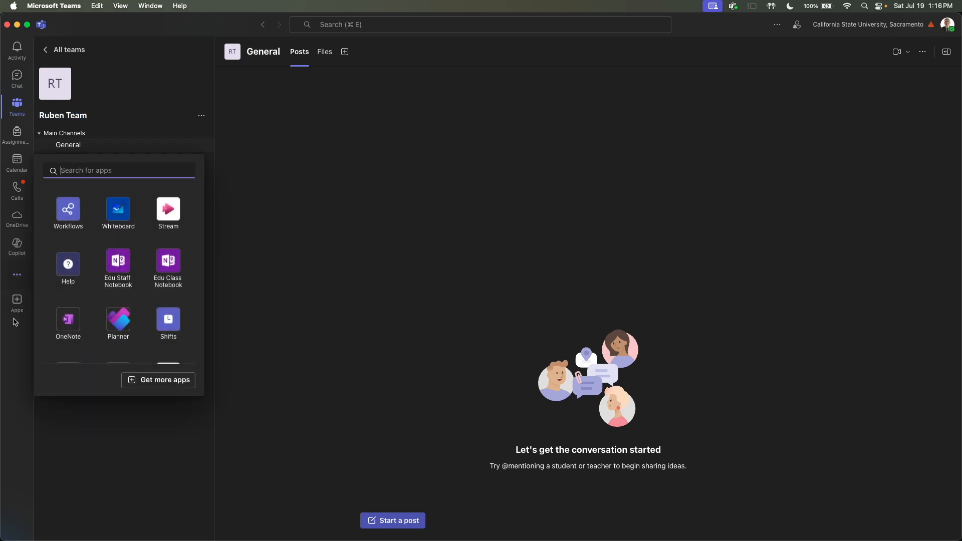
pyautogui.write('workflo')
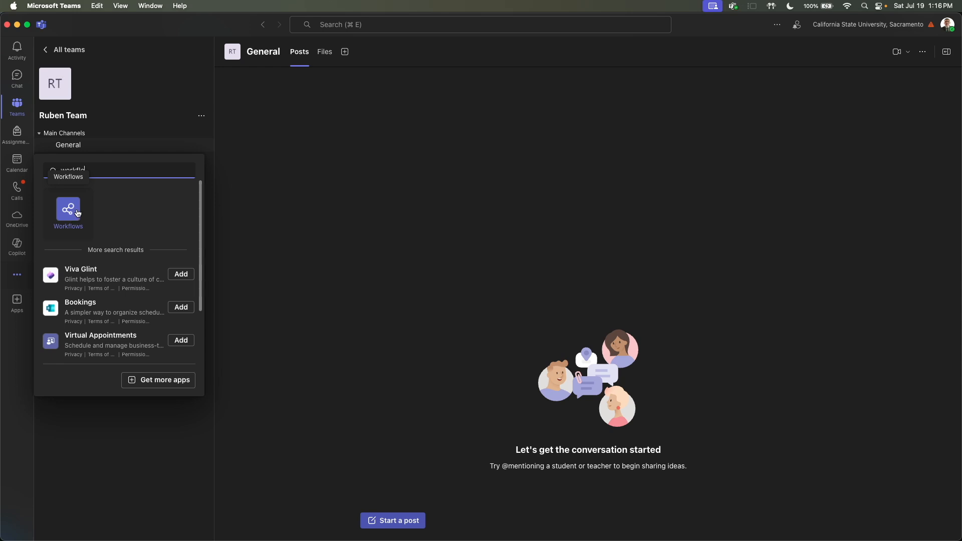
pyautogui.click(68, 211)
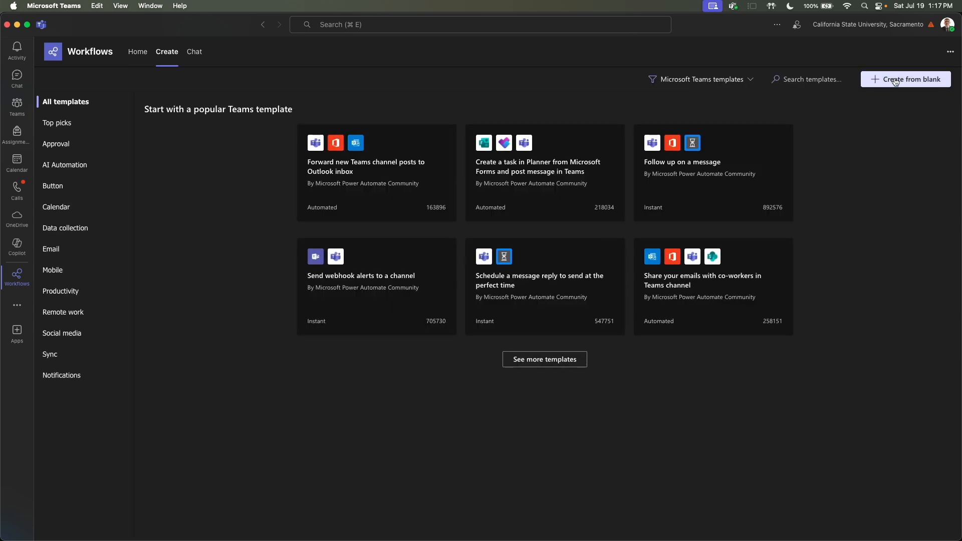
# Start a blank workflow with the 'When a Teams webhook request is received' trigger, triggerable by Anyone.
pyautogui.click(905, 79)
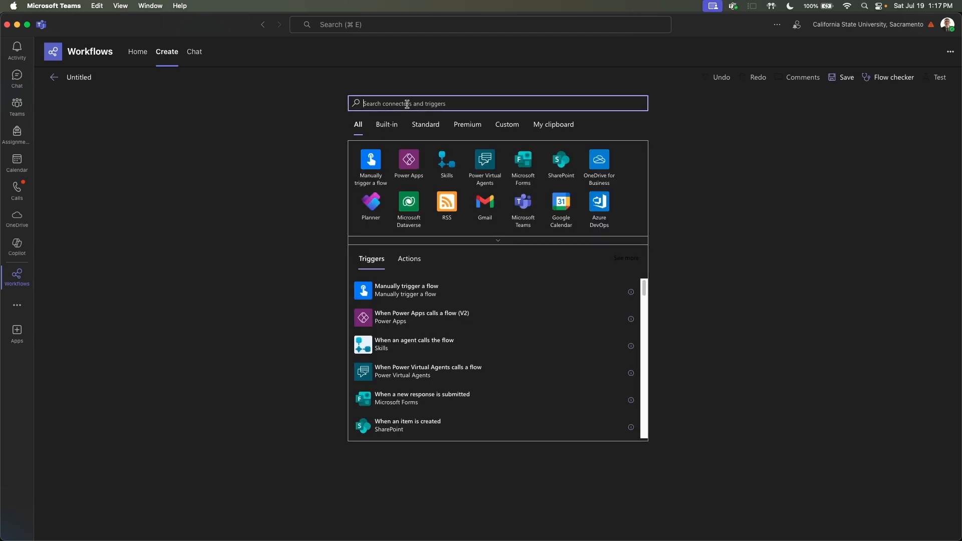
pyautogui.write('webhook')
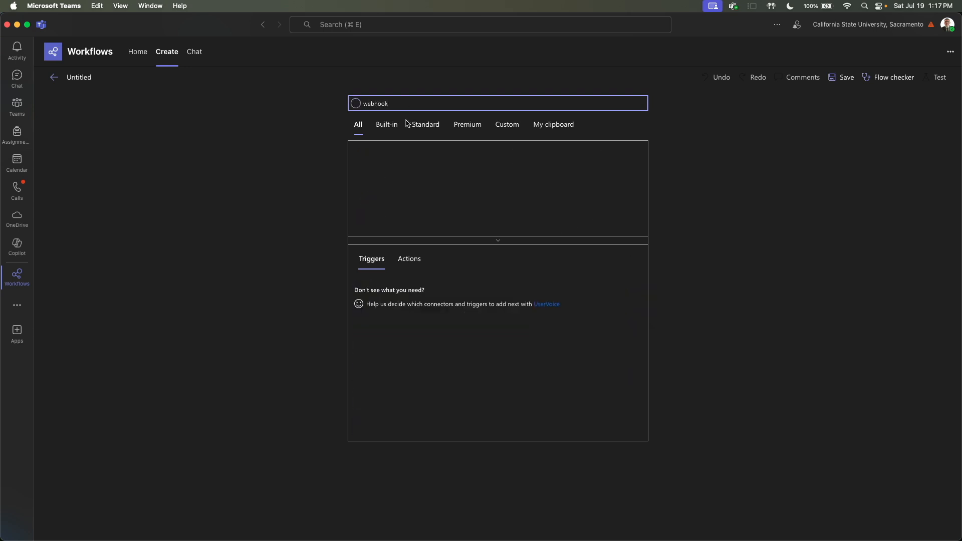
pyautogui.write('webhook')
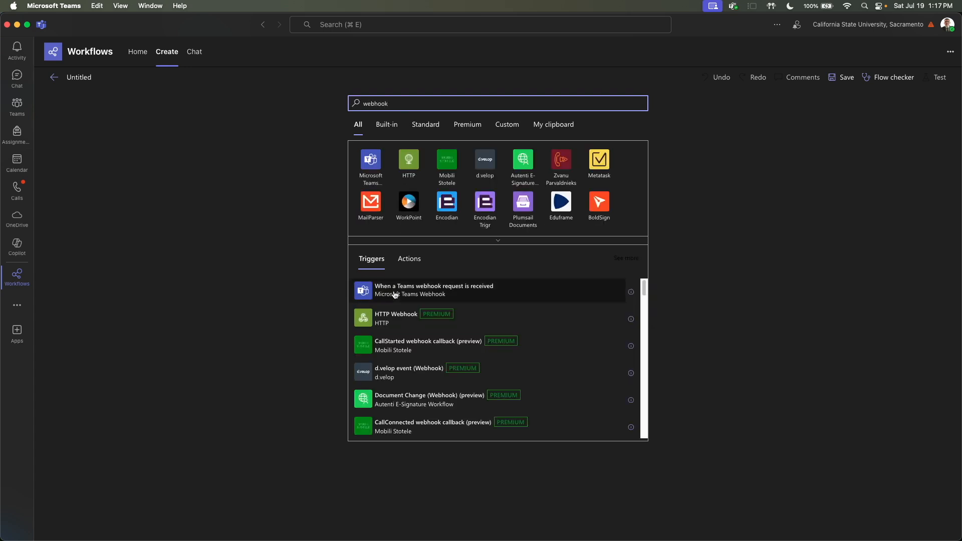
pyautogui.click(433, 289)
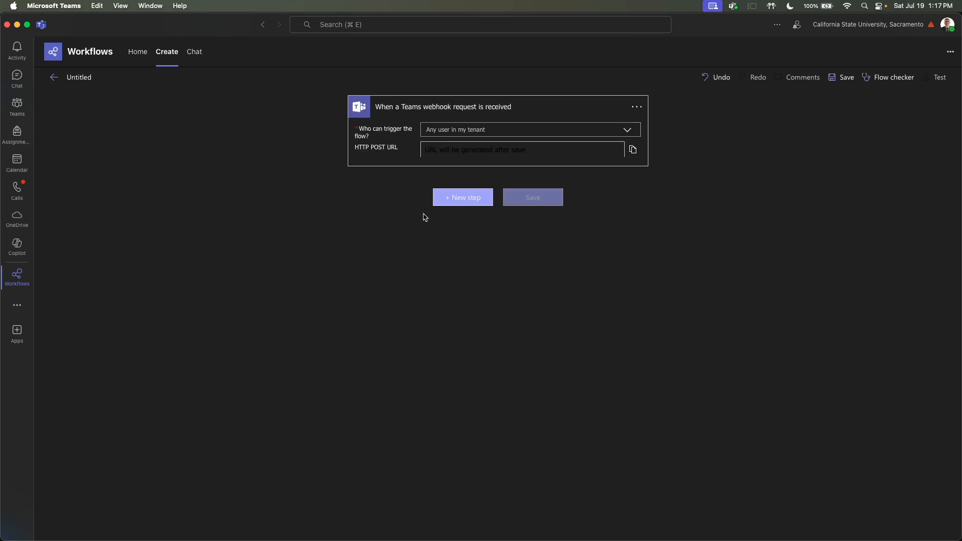
pyautogui.click(529, 129)
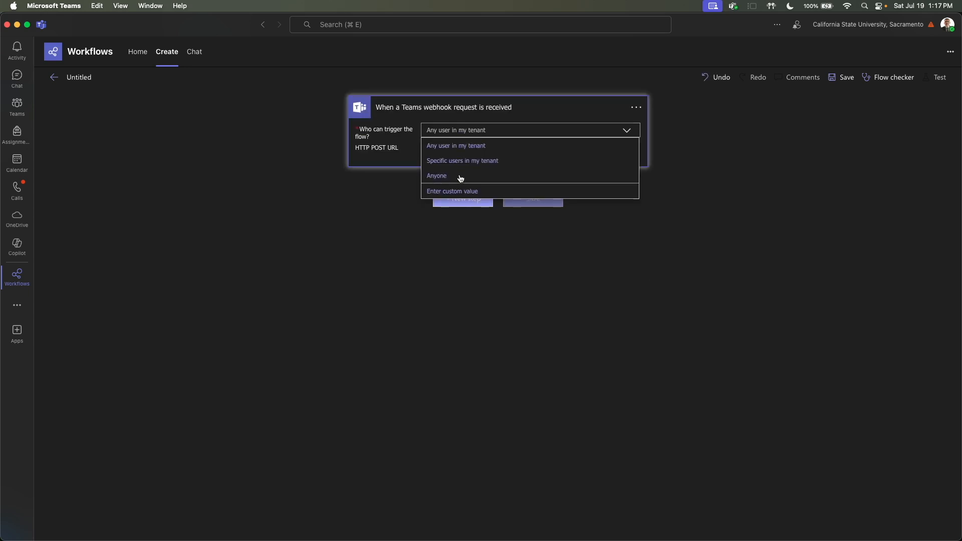
pyautogui.click(436, 175)
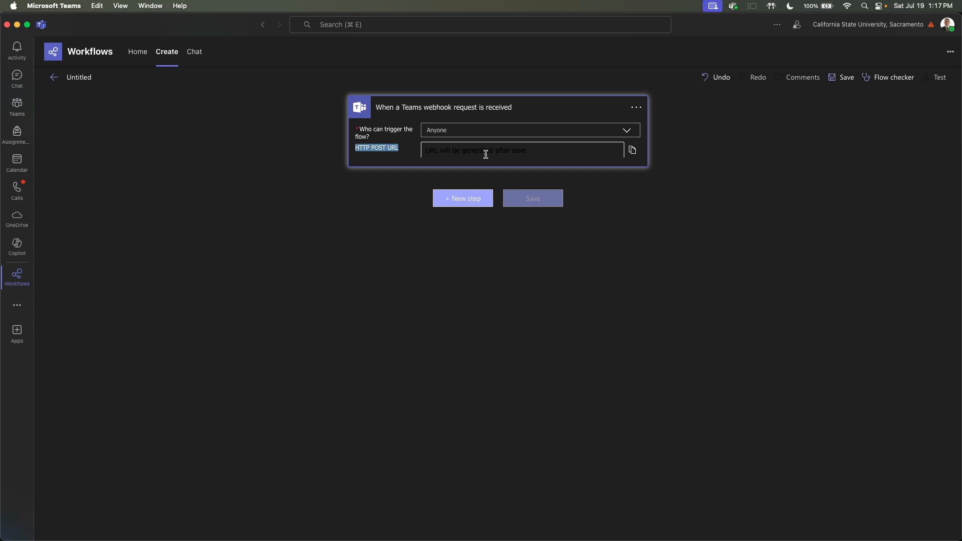
# Add a 'Post message in a chat or channel' action after the webhook trigger.
pyautogui.click(462, 198)
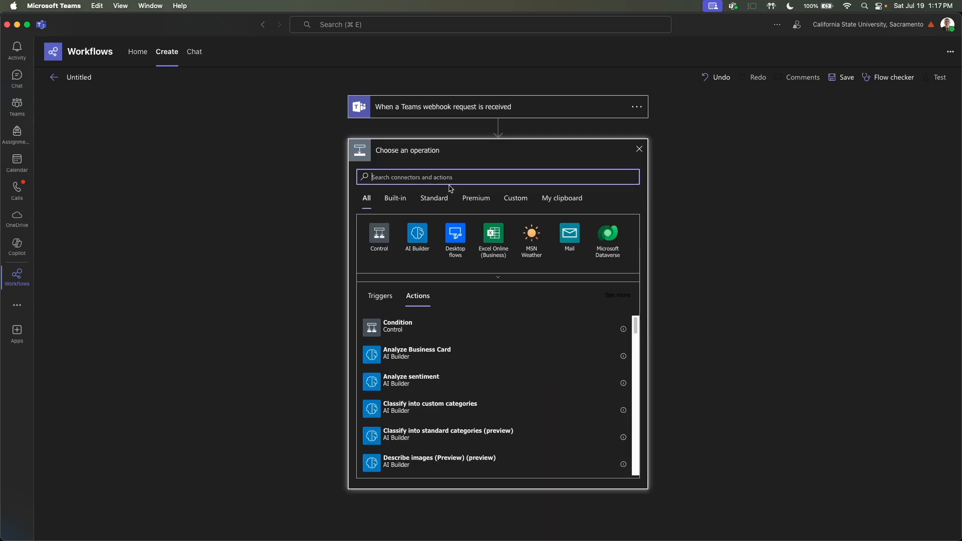
pyautogui.write('post teams')
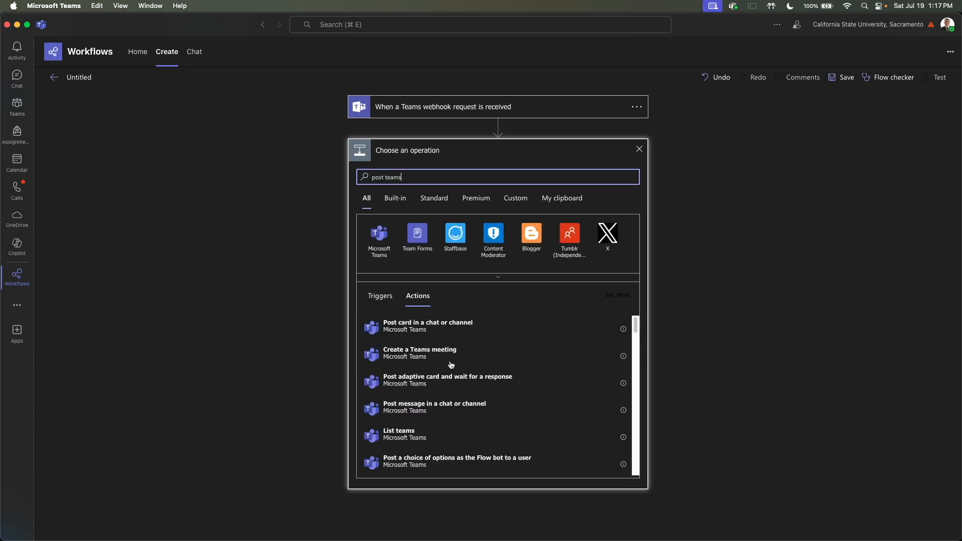
pyautogui.scroll(-3)
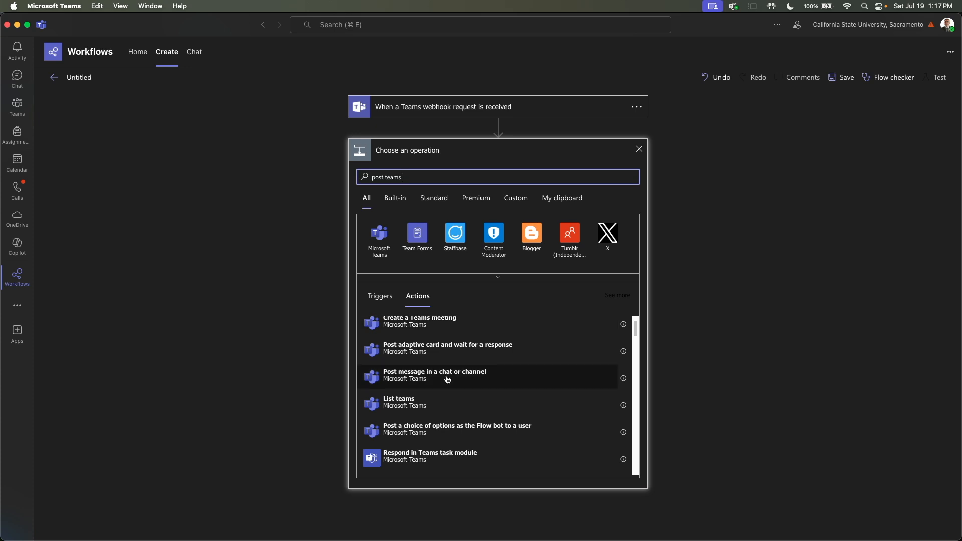
pyautogui.click(433, 374)
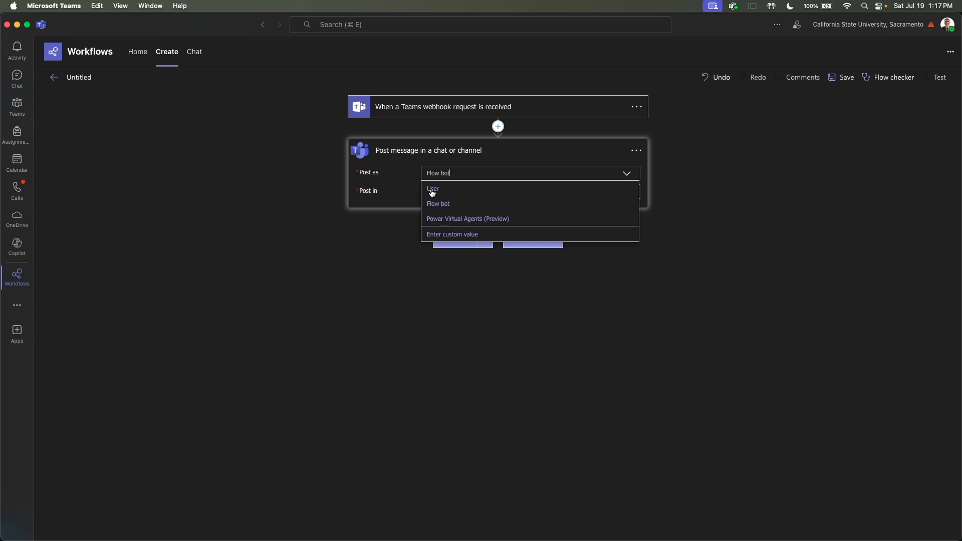
pyautogui.moveTo(439, 204)
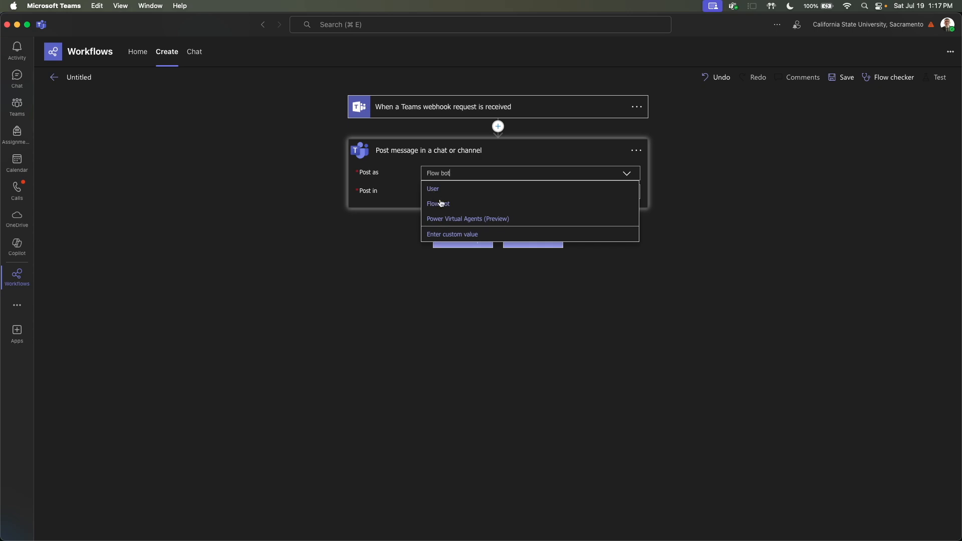
# Set the post step to Flow bot, Post in Channel, Team 'Ruben Team', Channel 'General'.
pyautogui.click(438, 204)
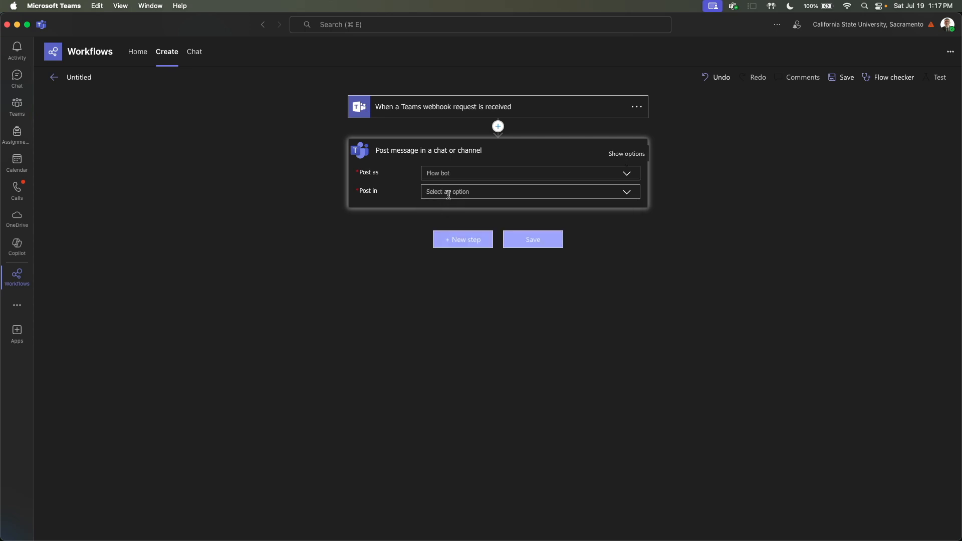
pyautogui.click(527, 191)
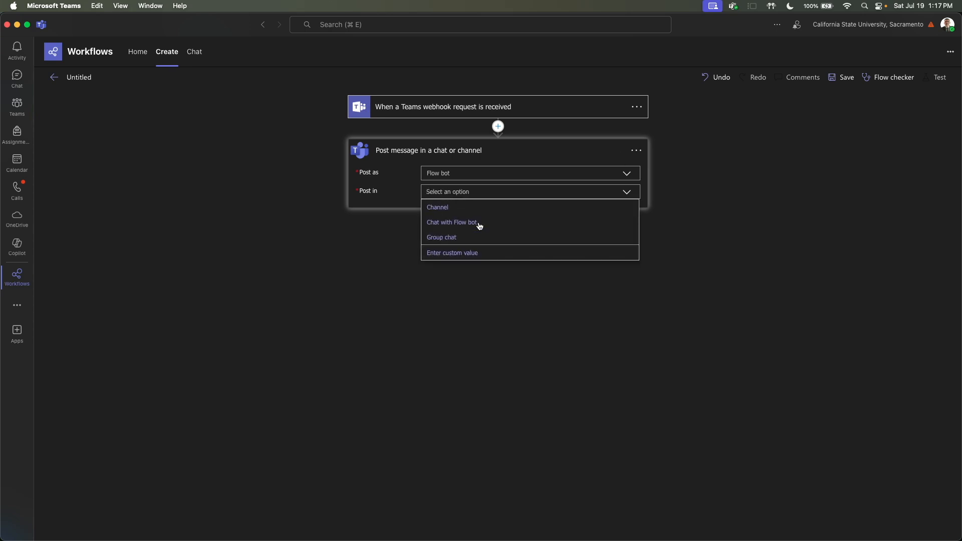
pyautogui.click(438, 208)
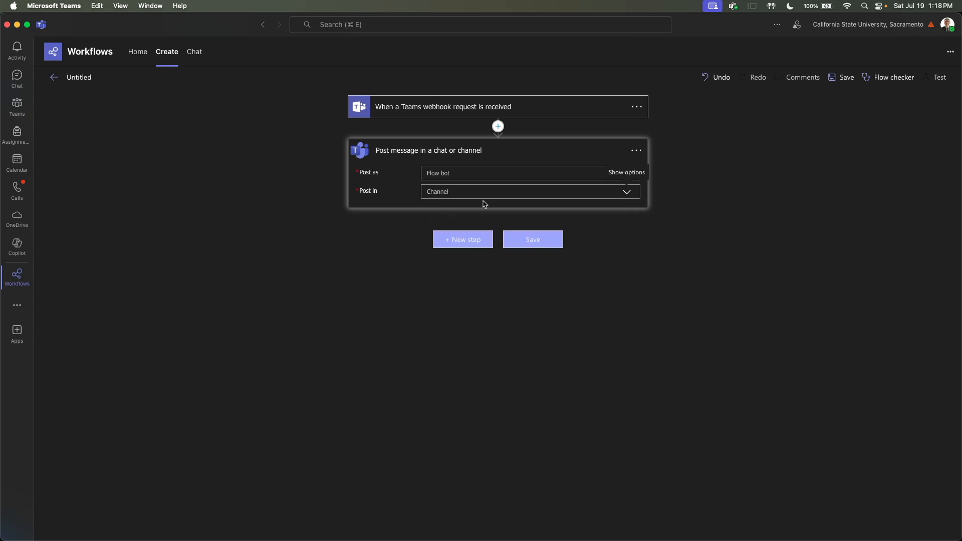
pyautogui.click(530, 191)
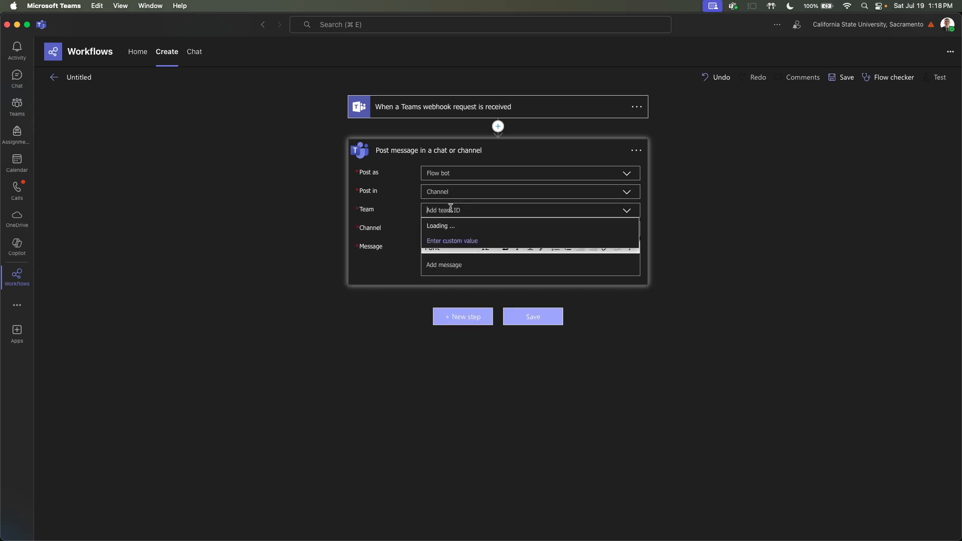
pyautogui.click(443, 209)
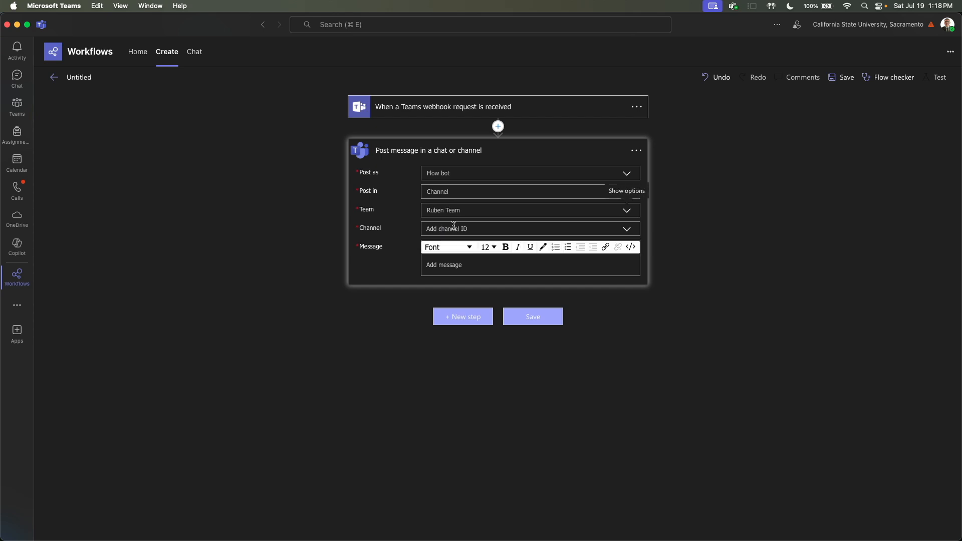
pyautogui.click(529, 229)
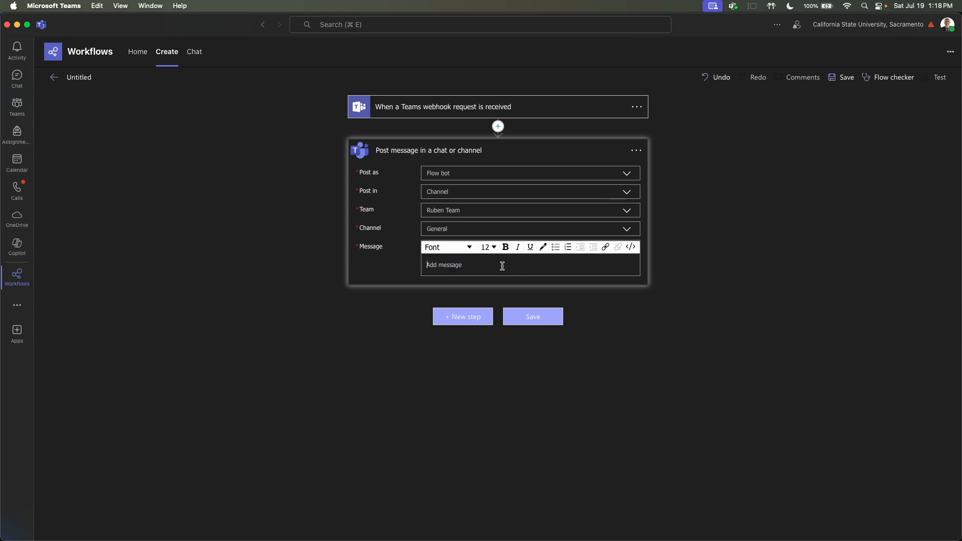
pyautogui.click(502, 265)
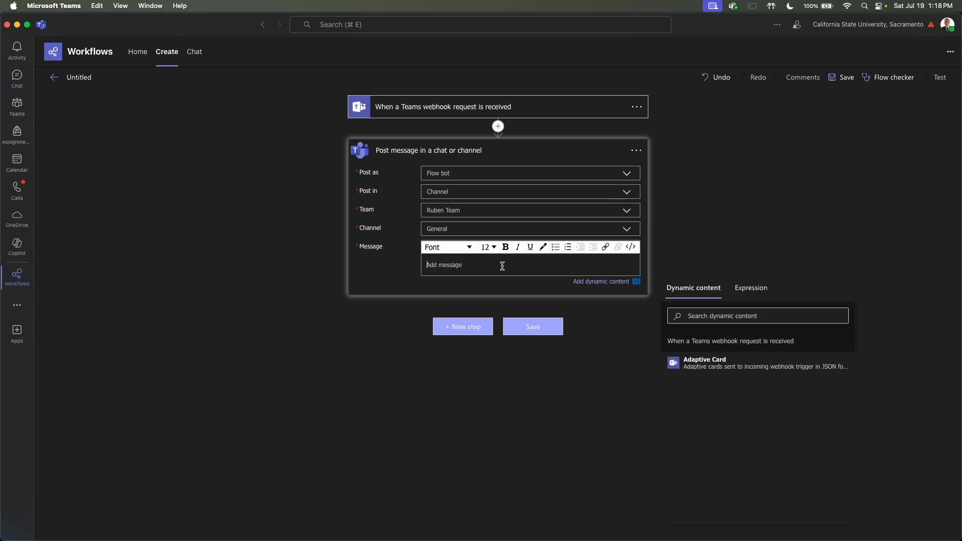
pyautogui.write('Messafe')
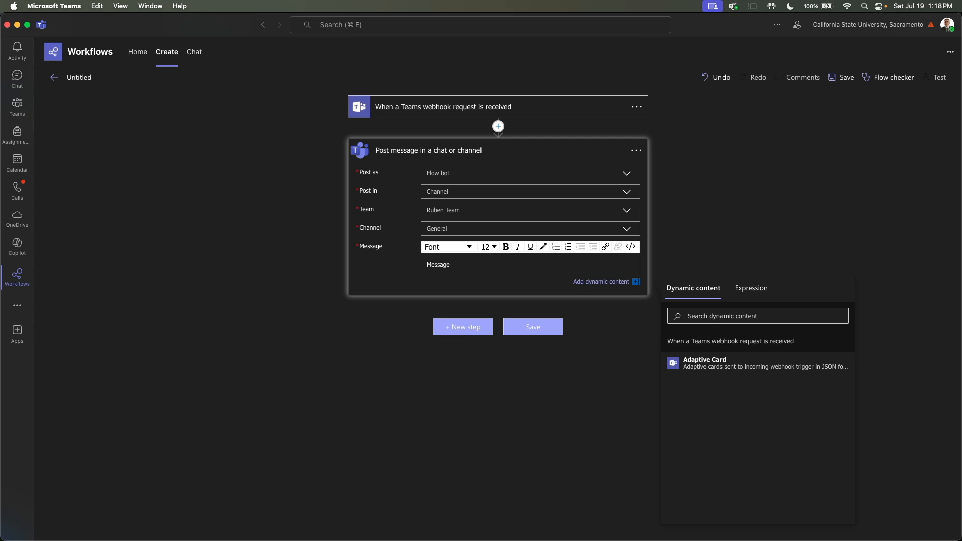
pyautogui.moveTo(589, 137)
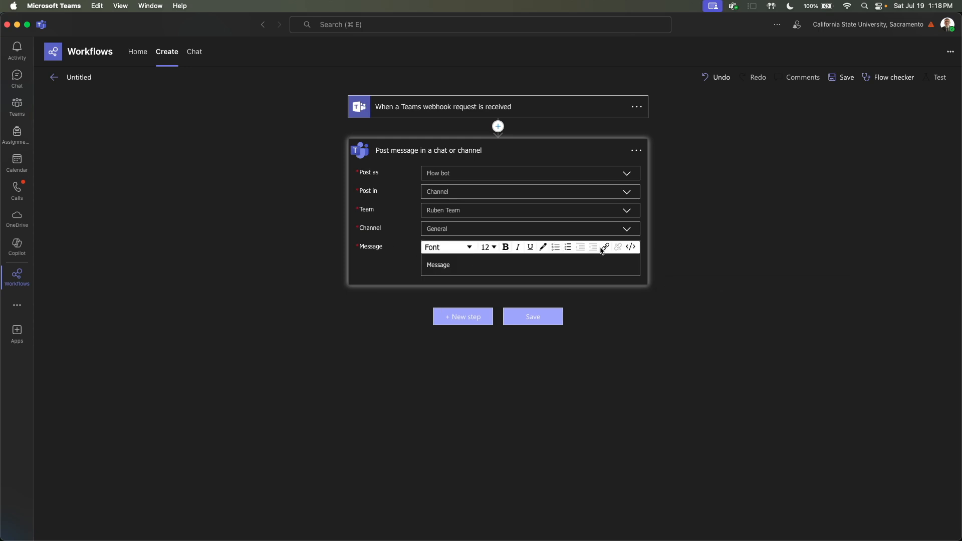
pyautogui.click(631, 246)
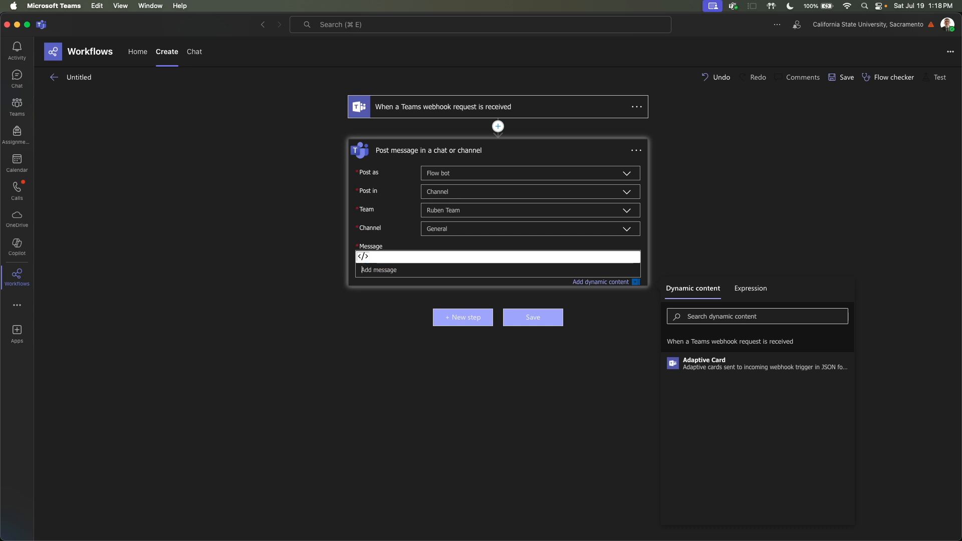
pyautogui.write('@')
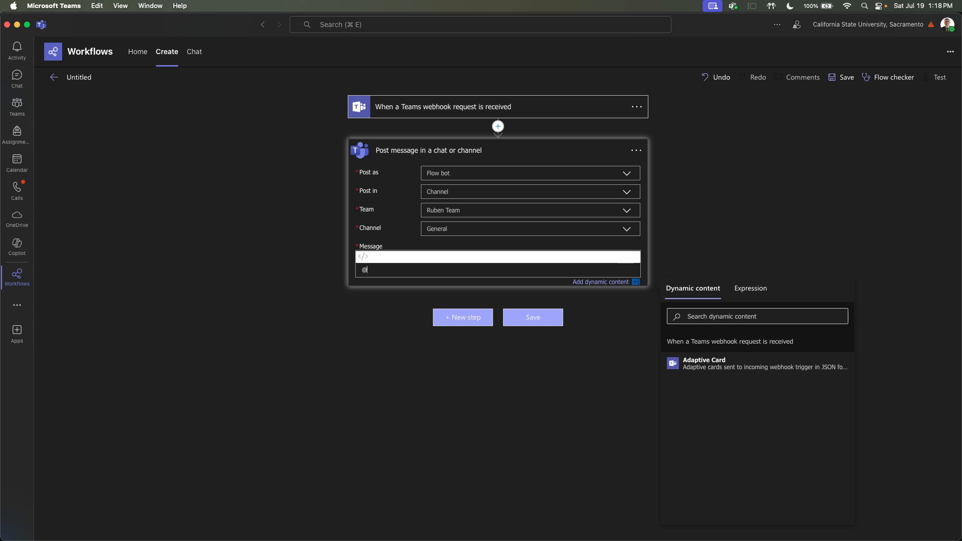
pyautogui.write('trigger')
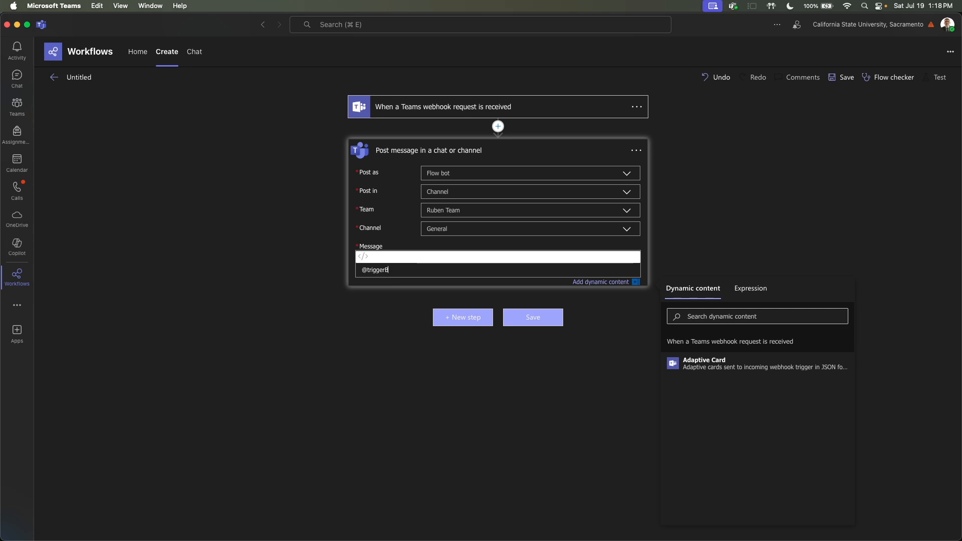
pyautogui.write('Body()')
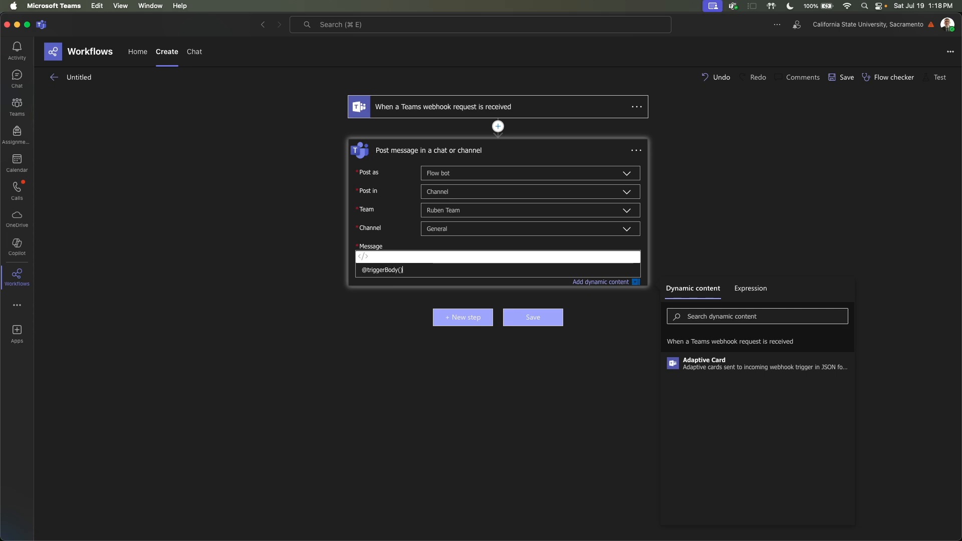
pyautogui.write('?[]')
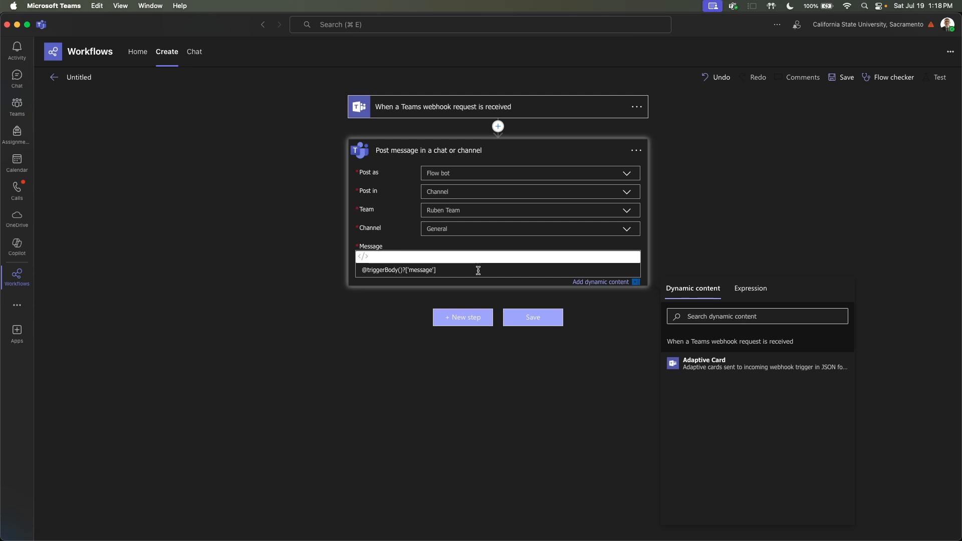
# Paste the webhook message token into the Message field and save the workflow.
pyautogui.rightClick(397, 270)
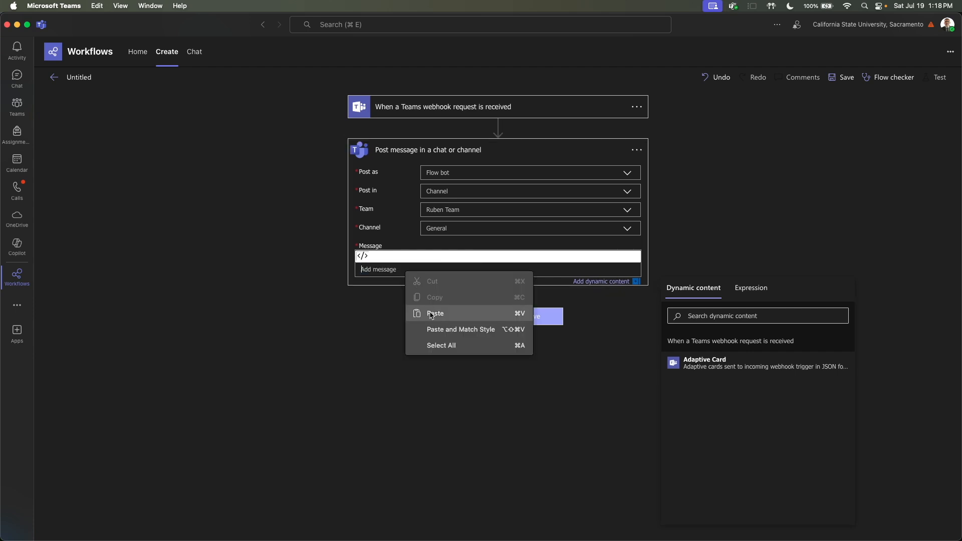
pyautogui.click(434, 313)
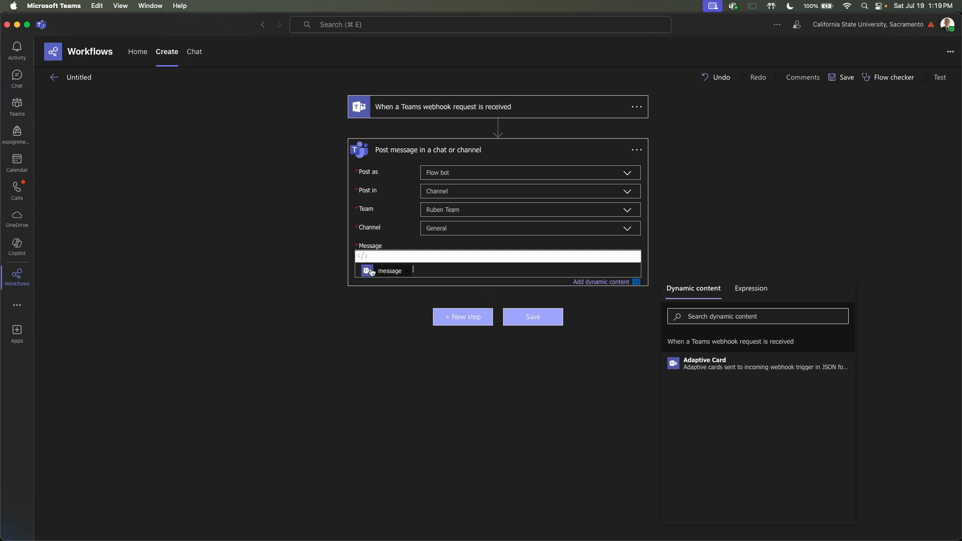
pyautogui.moveTo(513, 302)
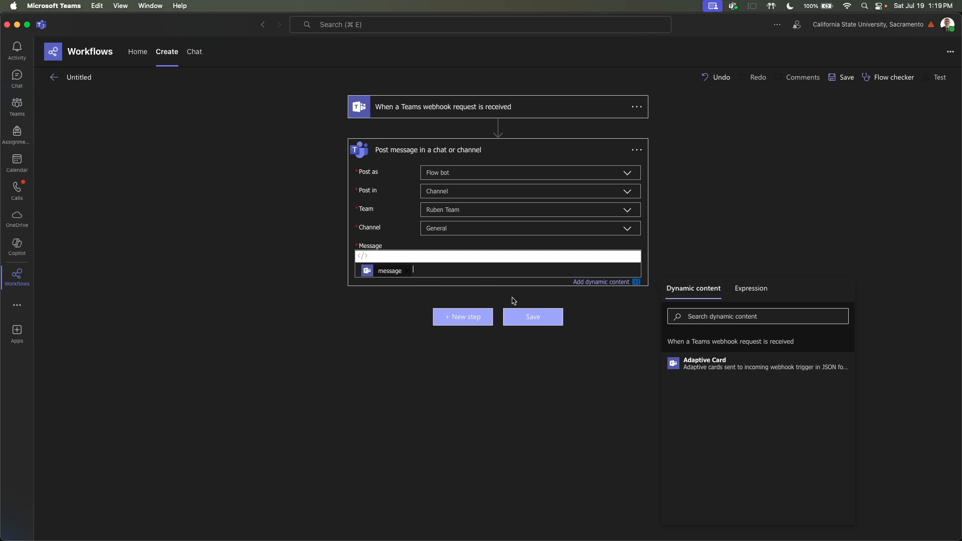
pyautogui.click(531, 317)
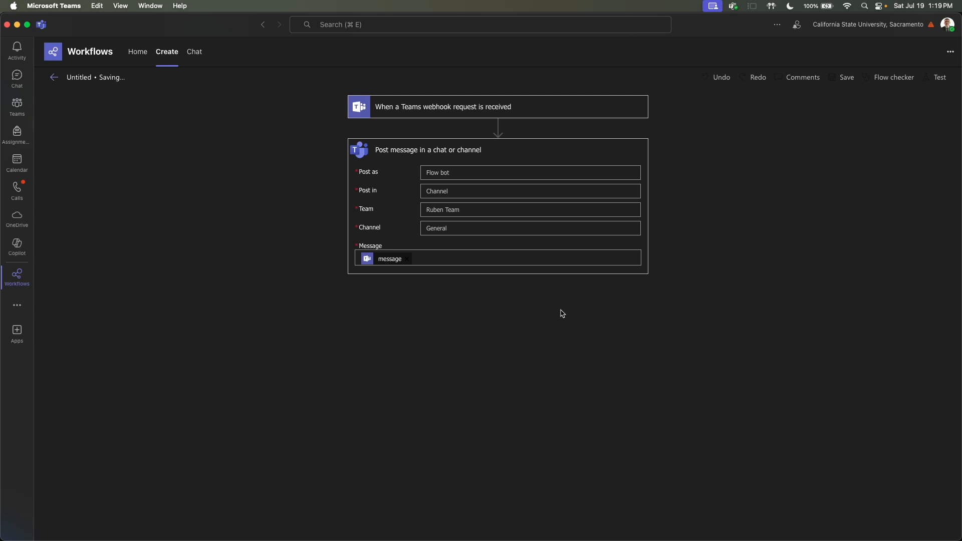
pyautogui.moveTo(416, 274)
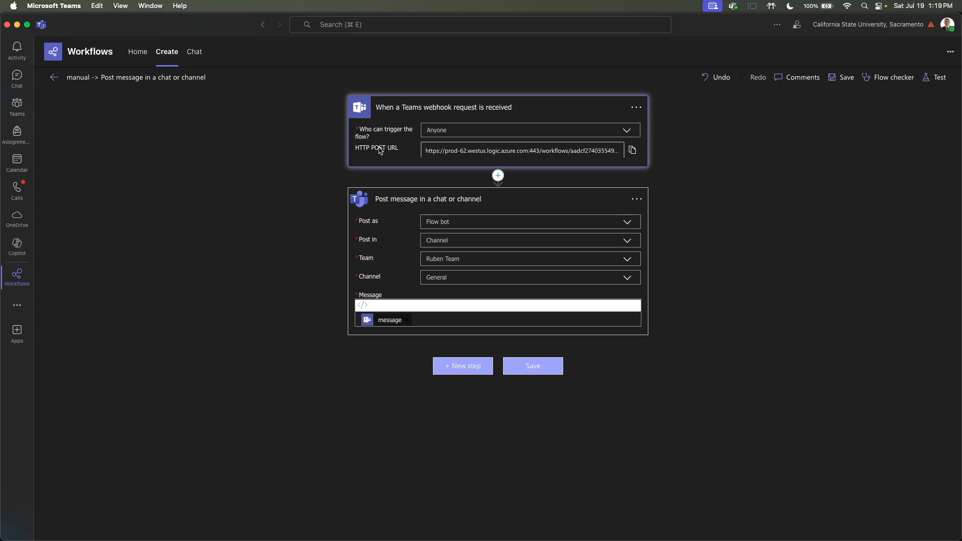
# Copy the webhook trigger's HTTP POST URL.
pyautogui.click(522, 150)
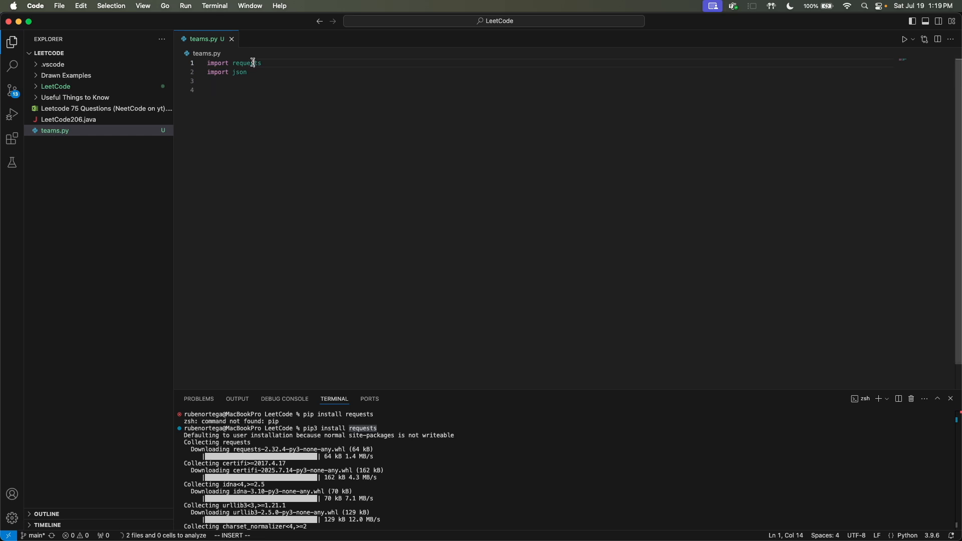
pyautogui.doubleClick(239, 72)
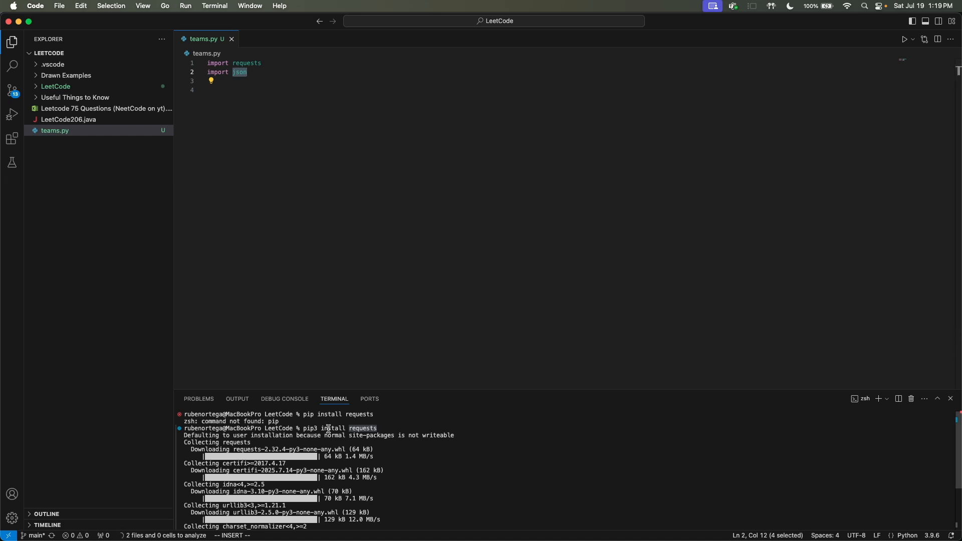
pyautogui.doubleClick(362, 427)
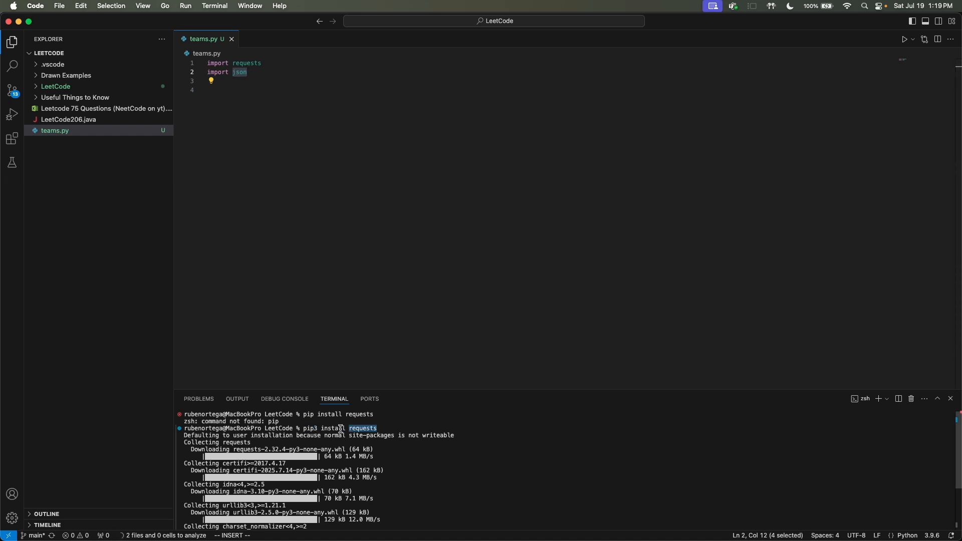
pyautogui.click(350, 89)
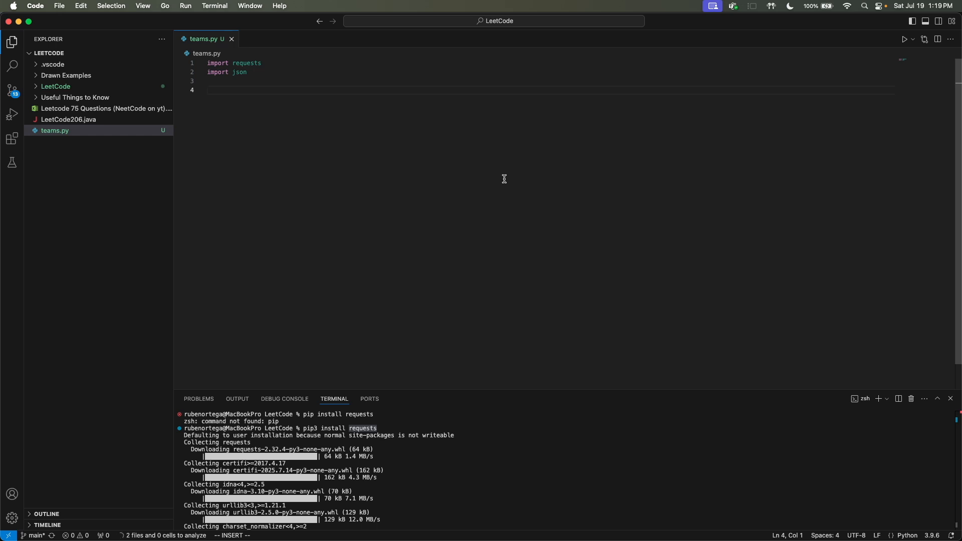
# Write def send_temas_message(message: str): and begin the webhook URL assignment in its body.
pyautogui.write('def')
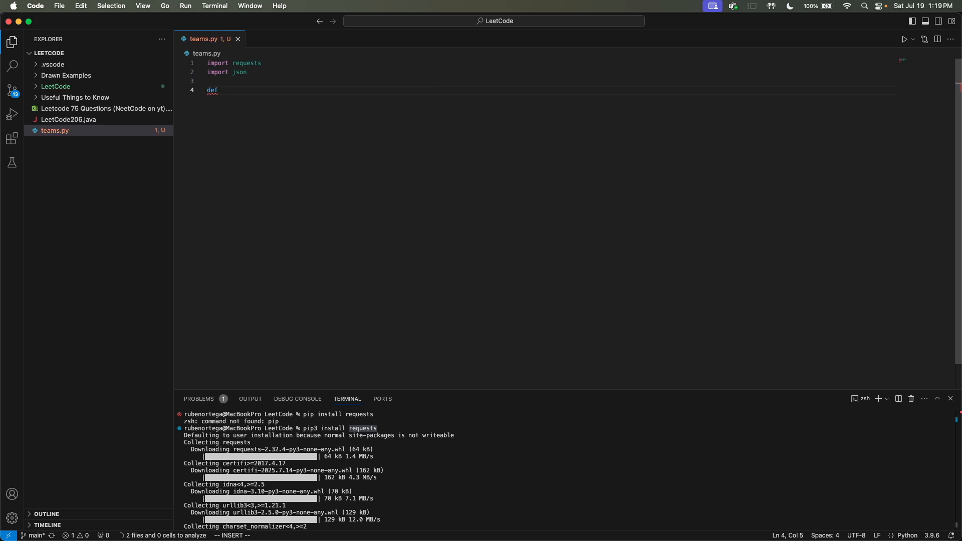
pyautogui.write('send_t')
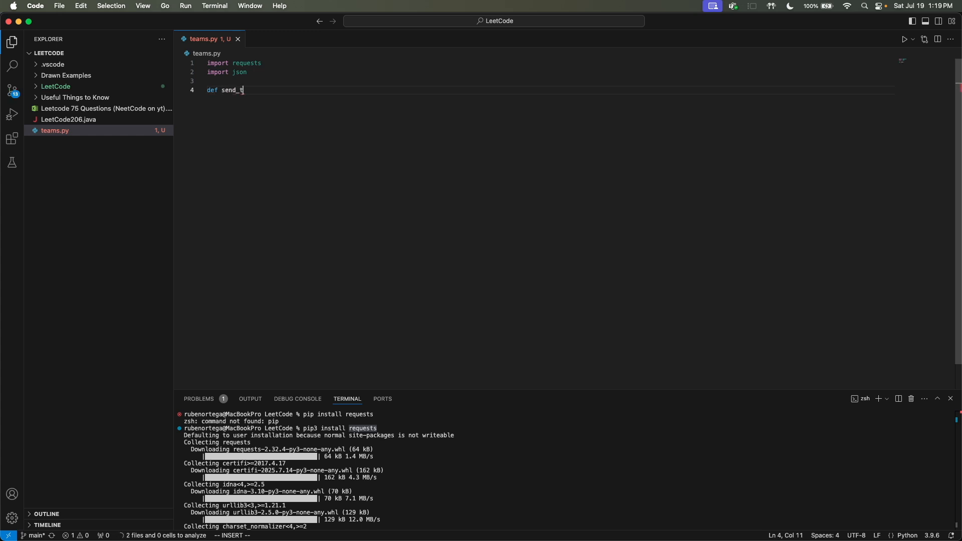
pyautogui.write('emas_')
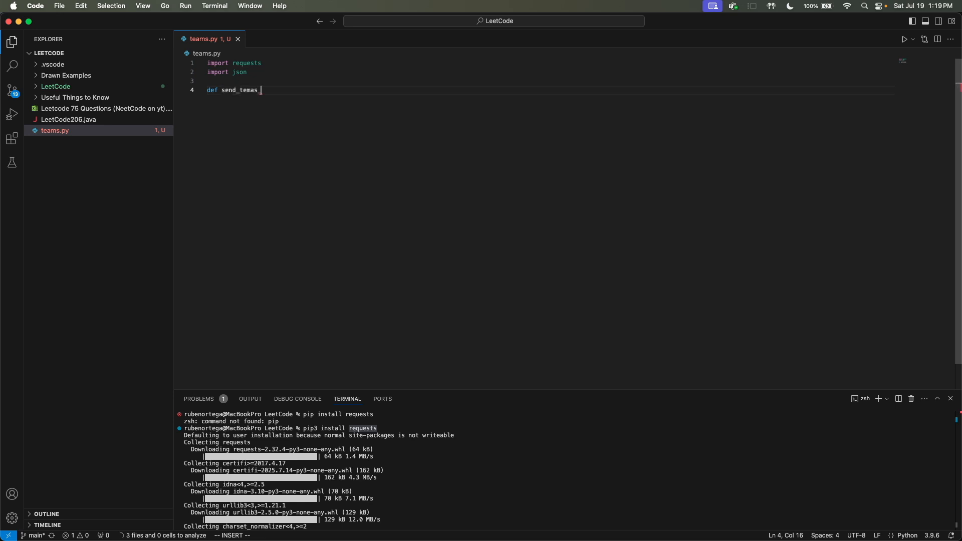
pyautogui.write('message()')
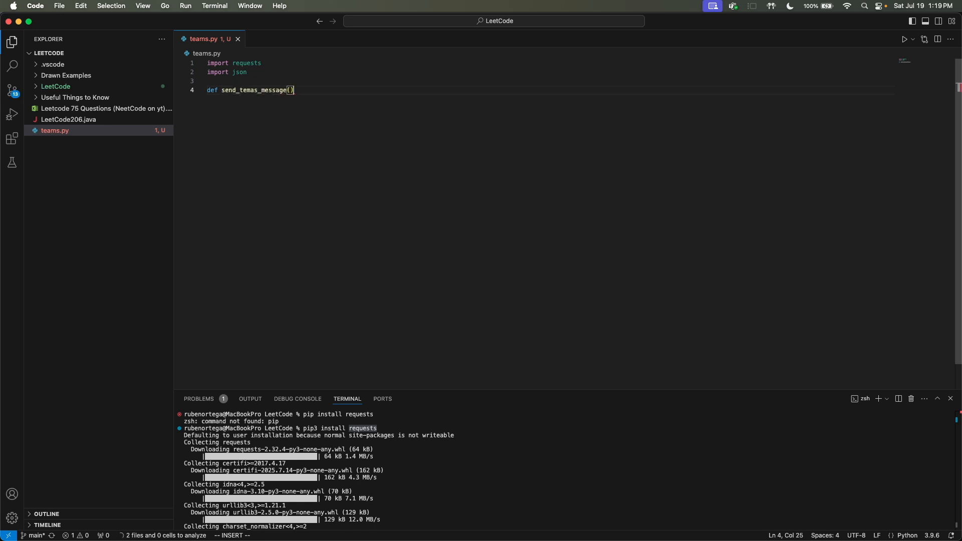
pyautogui.write('message: s')
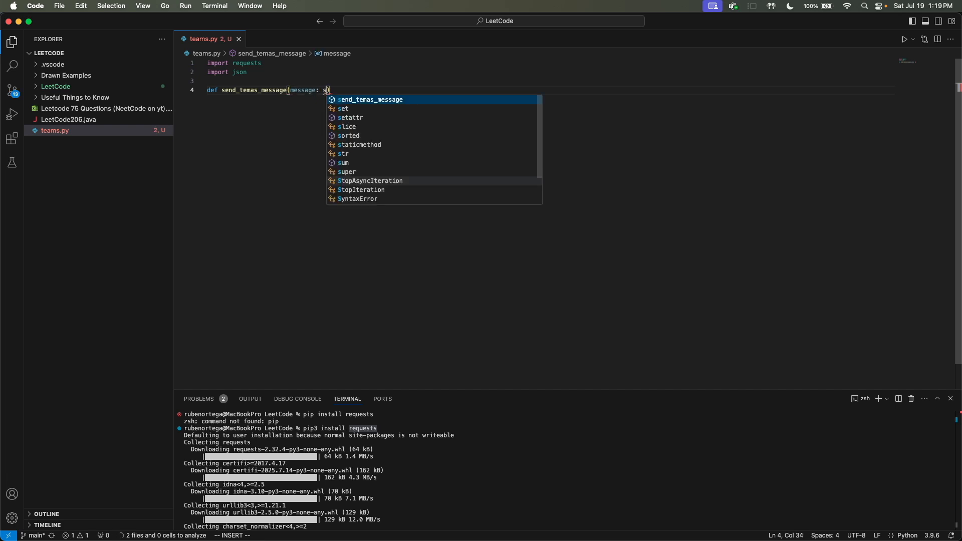
pyautogui.write('tr):')
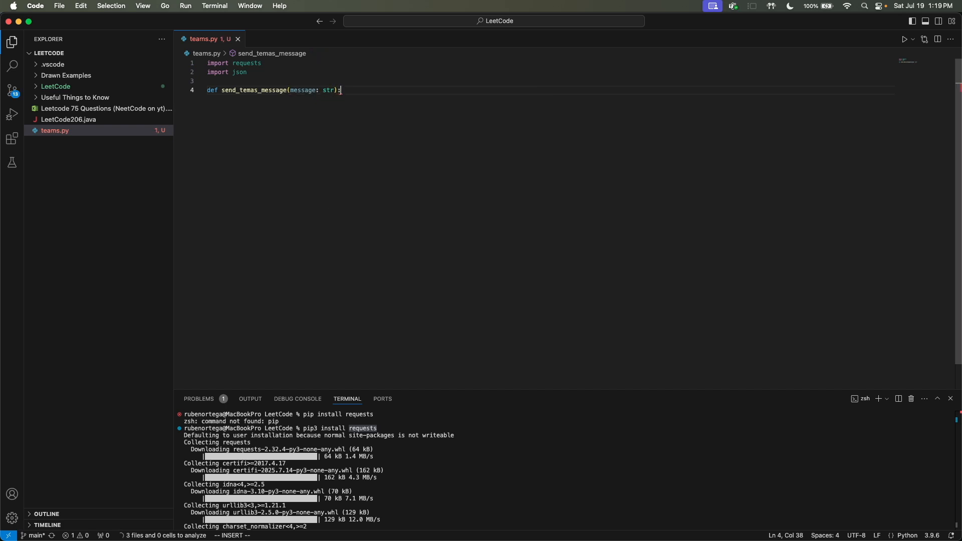
pyautogui.press('enter')
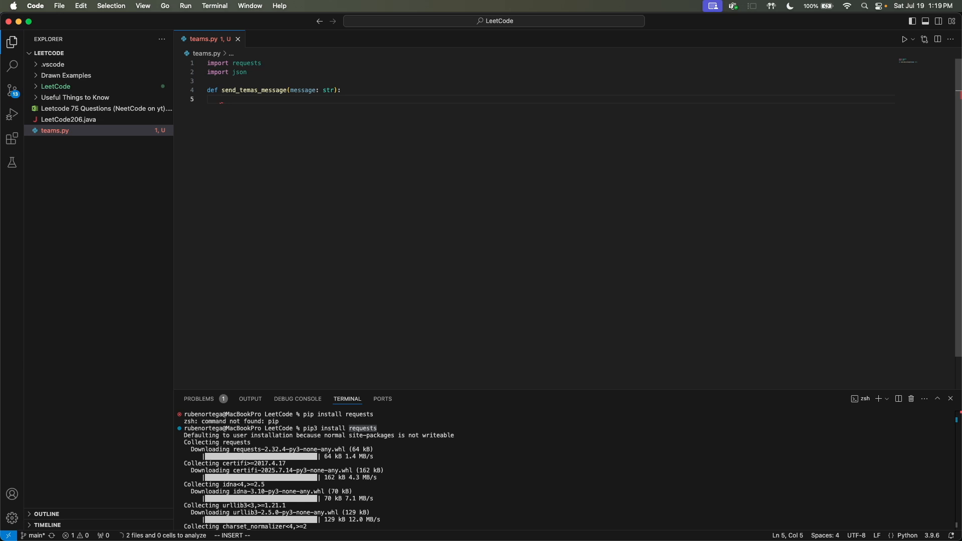
pyautogui.write('web')
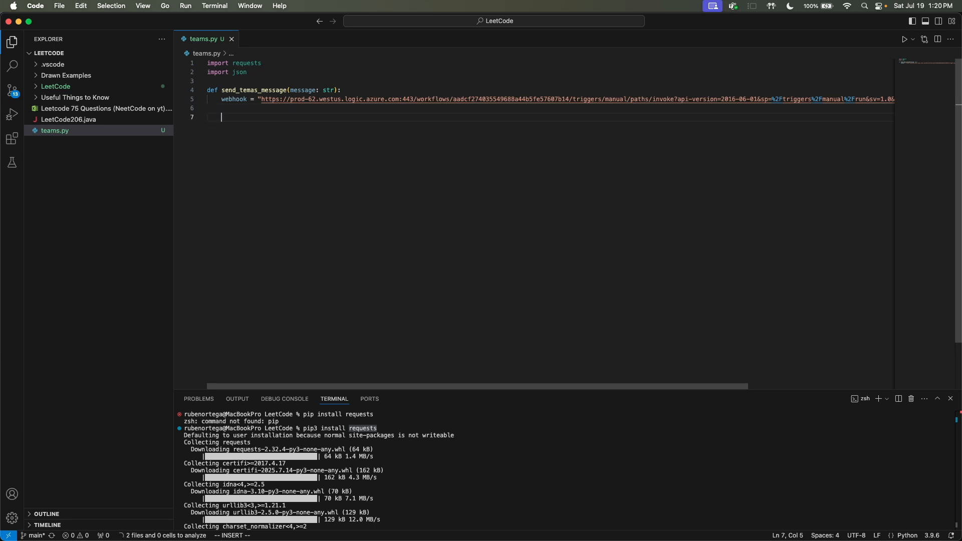
# Add payload = {"message": message} inside the function.
pyautogui.write('payload')
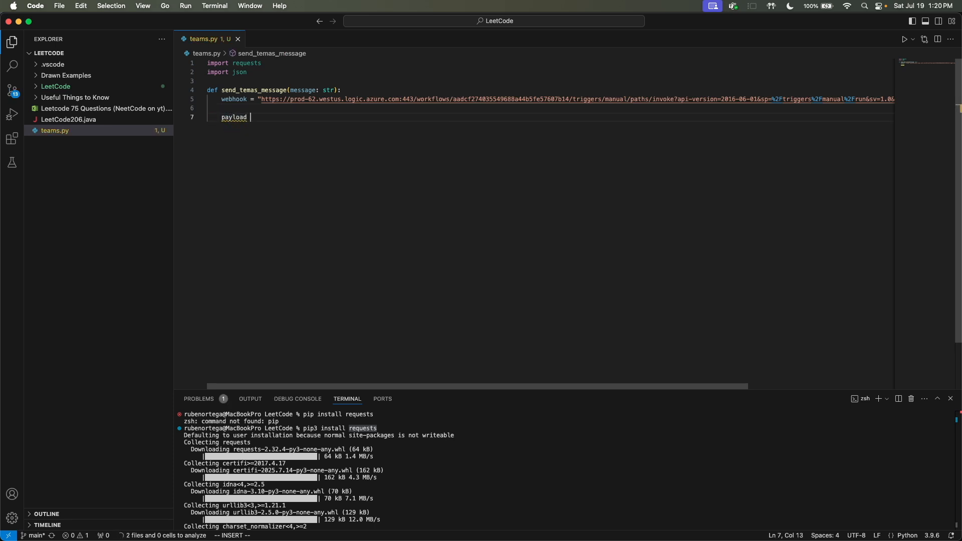
pyautogui.write('=')
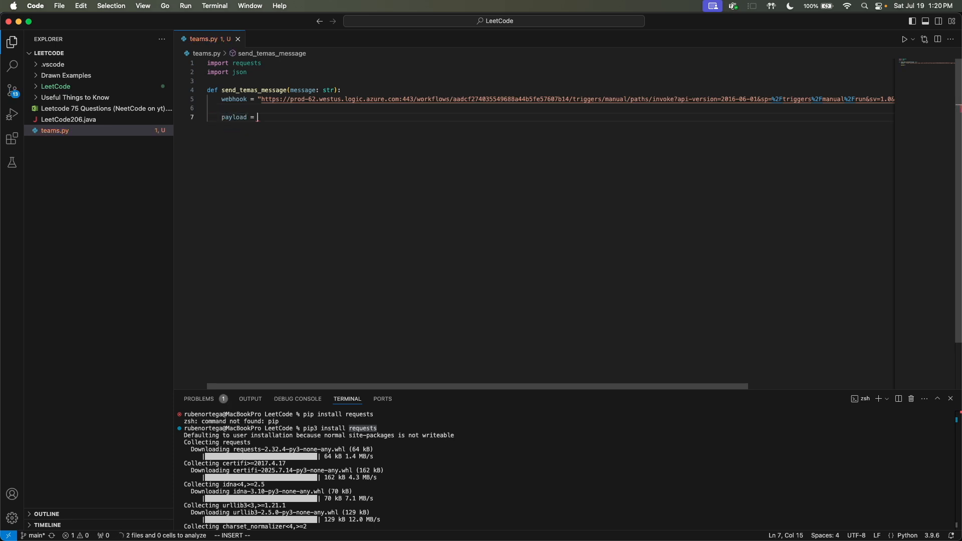
pyautogui.write('{')
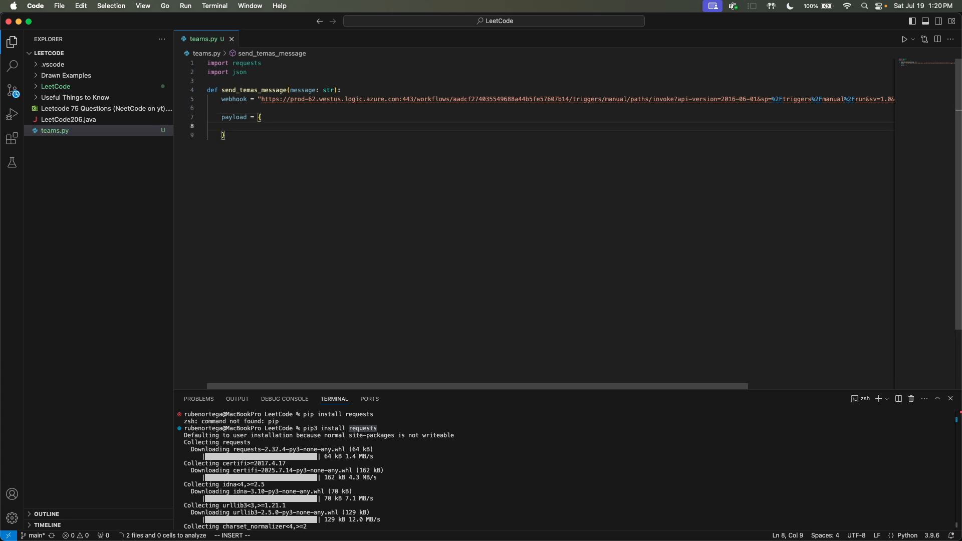
pyautogui.write('"me')
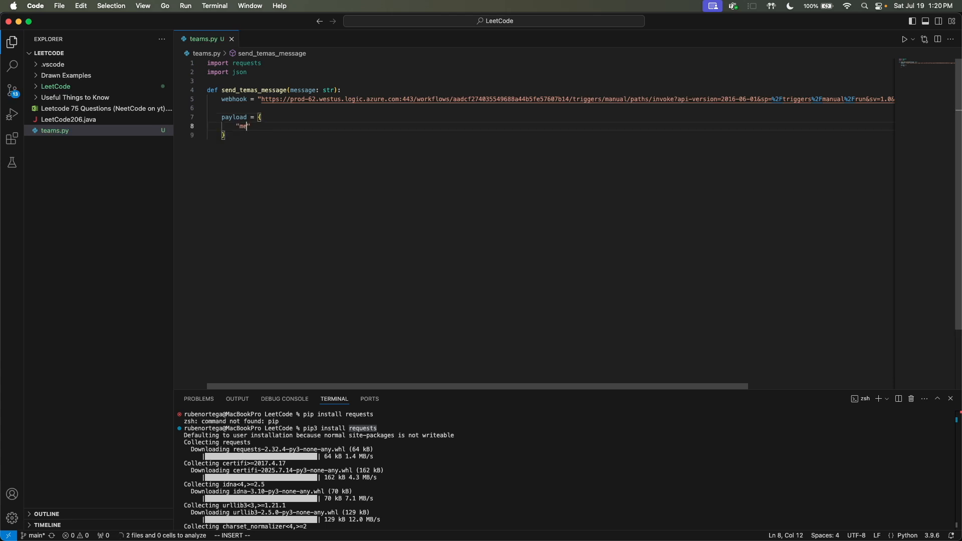
pyautogui.write('ssage')
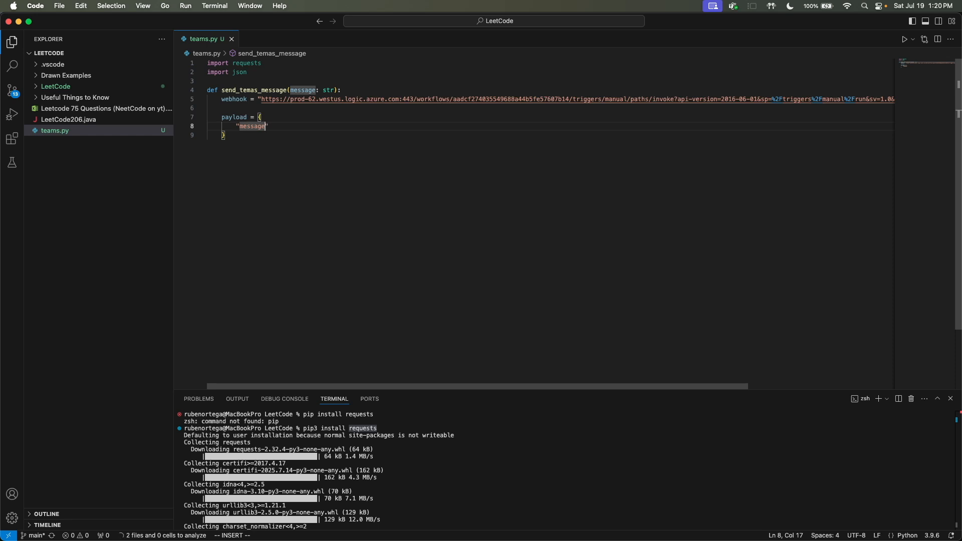
pyautogui.write('":')
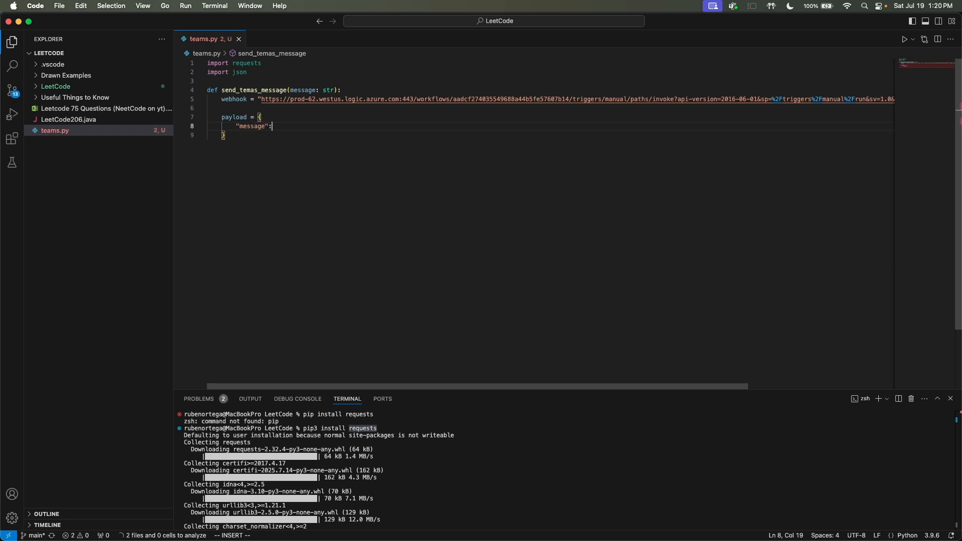
pyautogui.write('message')
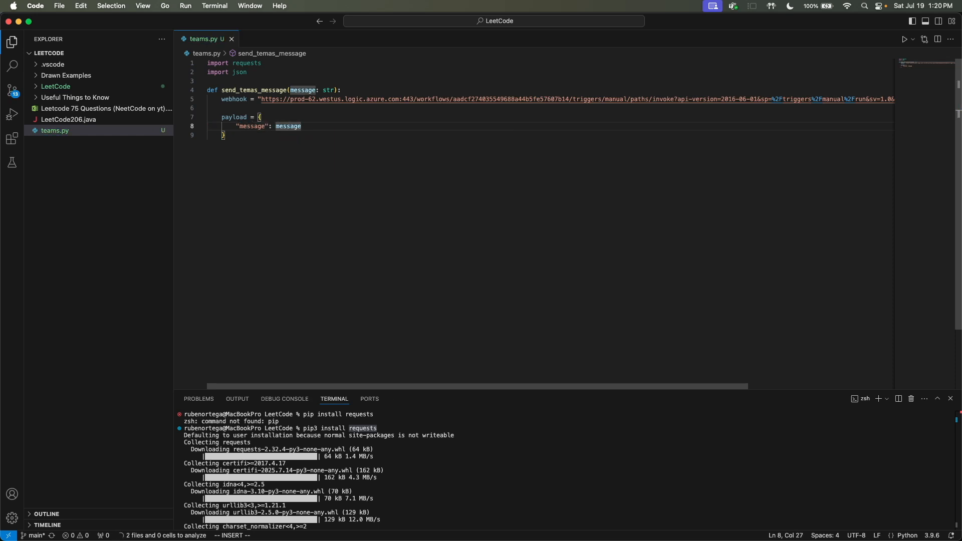
pyautogui.press('Escape')
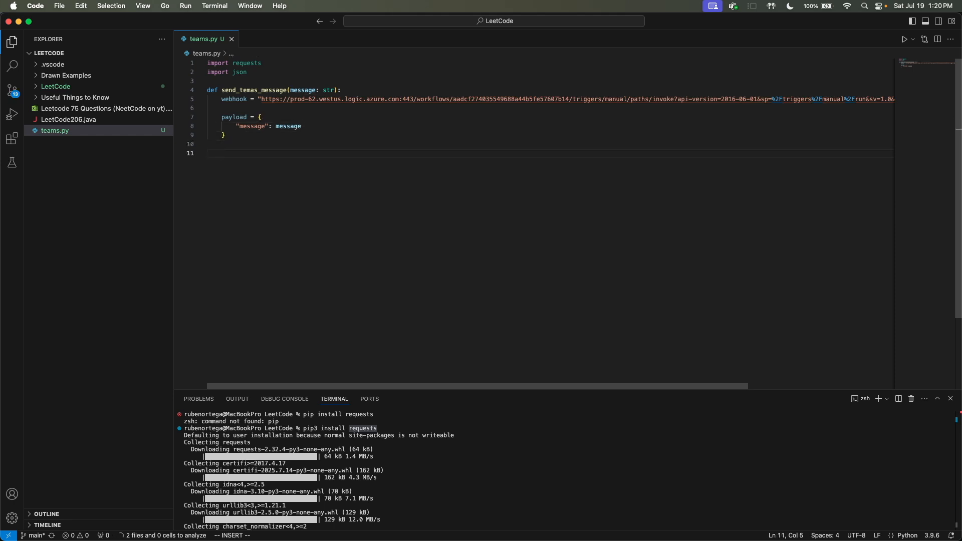
# Add headers = {"Content-Type": "application/json"} below the payload.
pyautogui.write('heade')
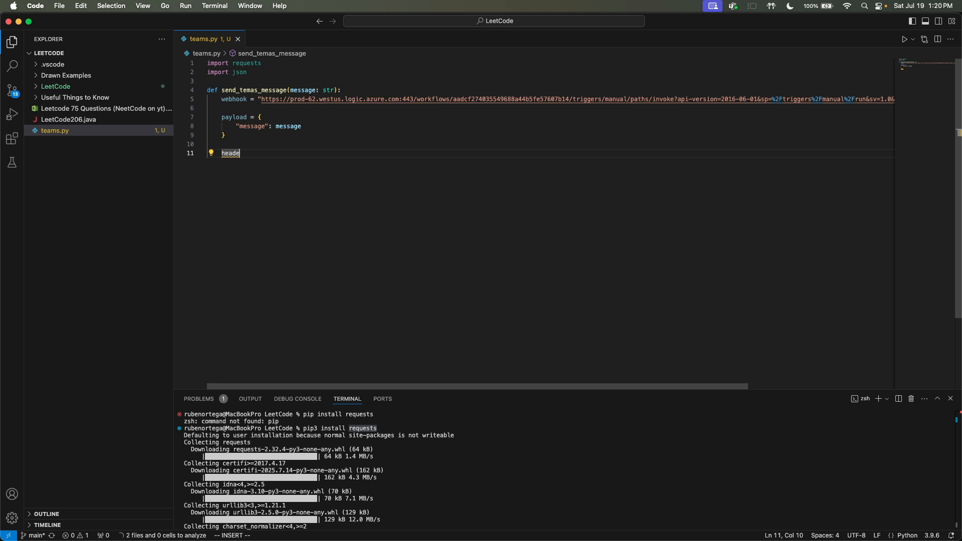
pyautogui.press('Backspace')
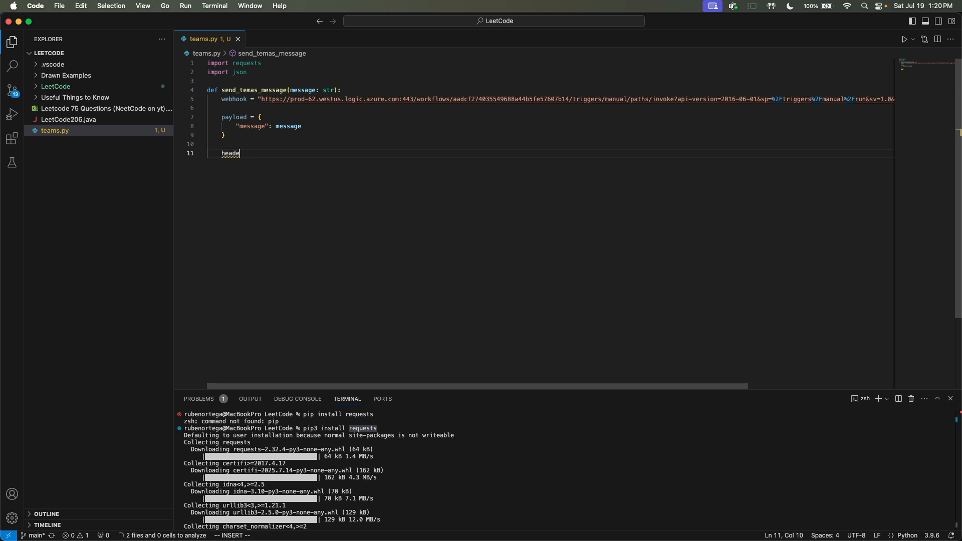
pyautogui.write('rs')
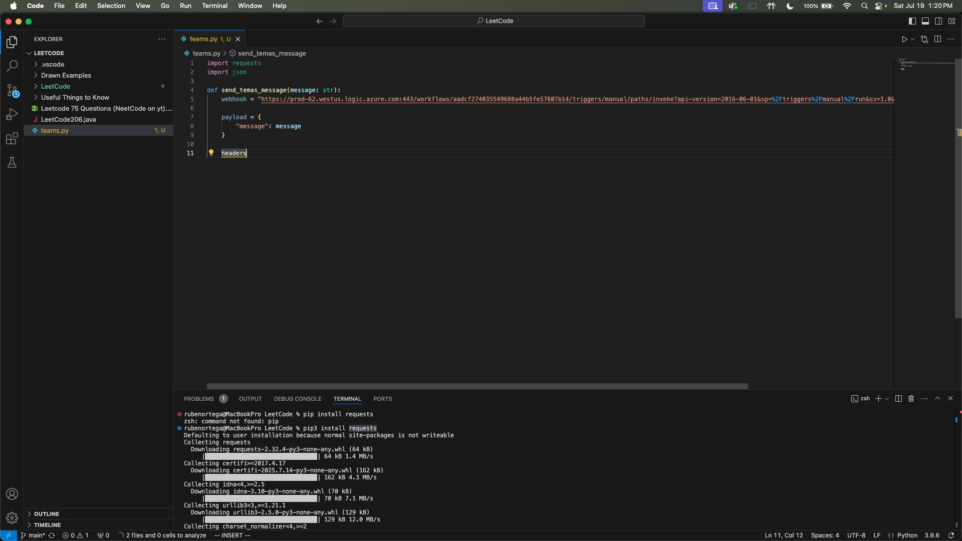
pyautogui.write('=')
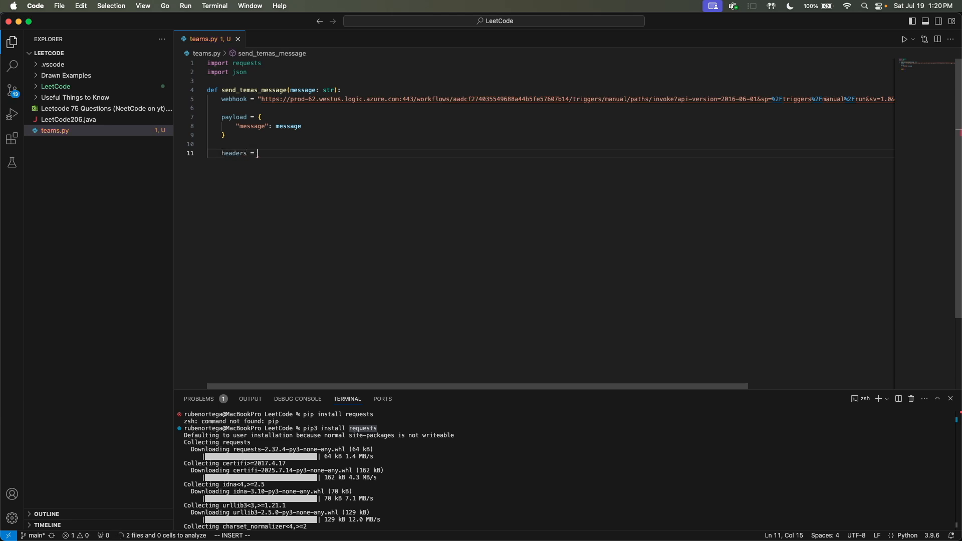
pyautogui.write('{')
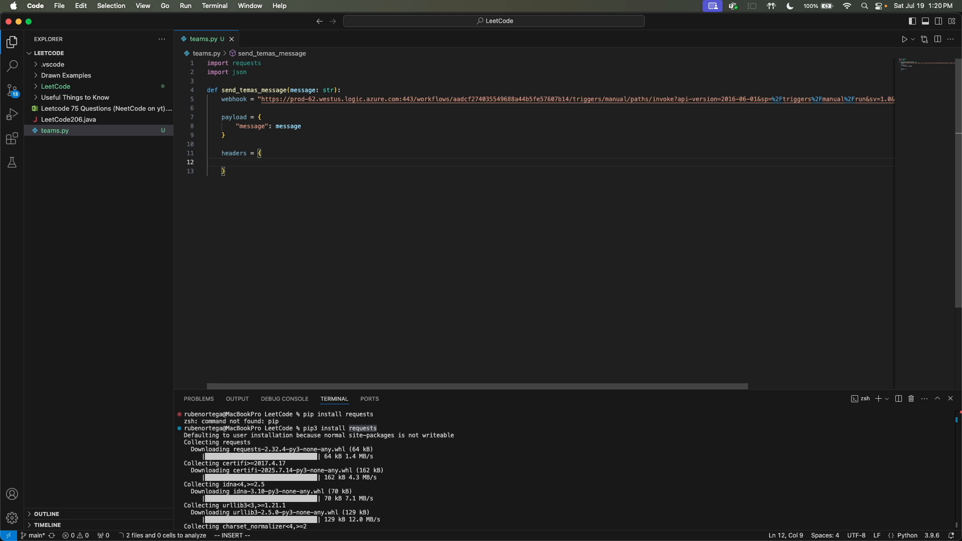
pyautogui.write('"C')
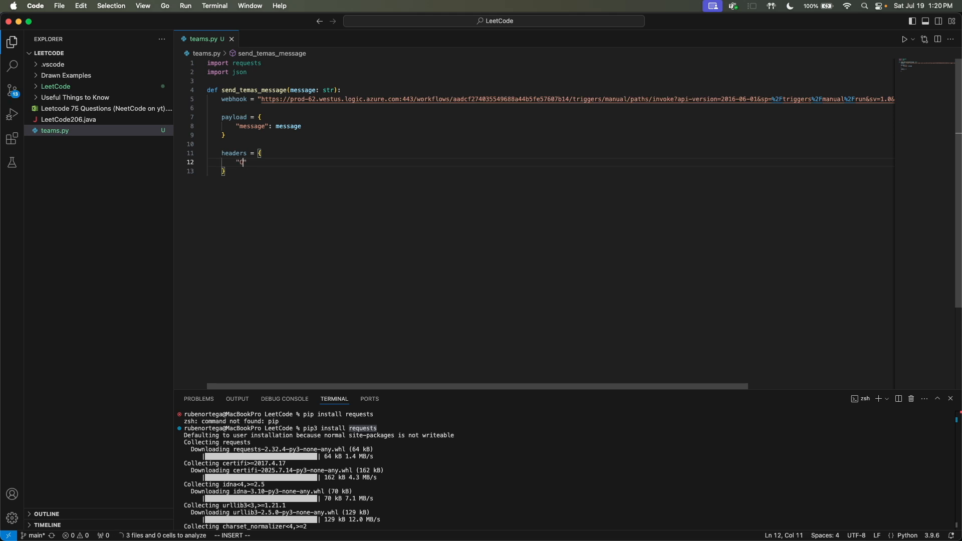
pyautogui.write('Content')
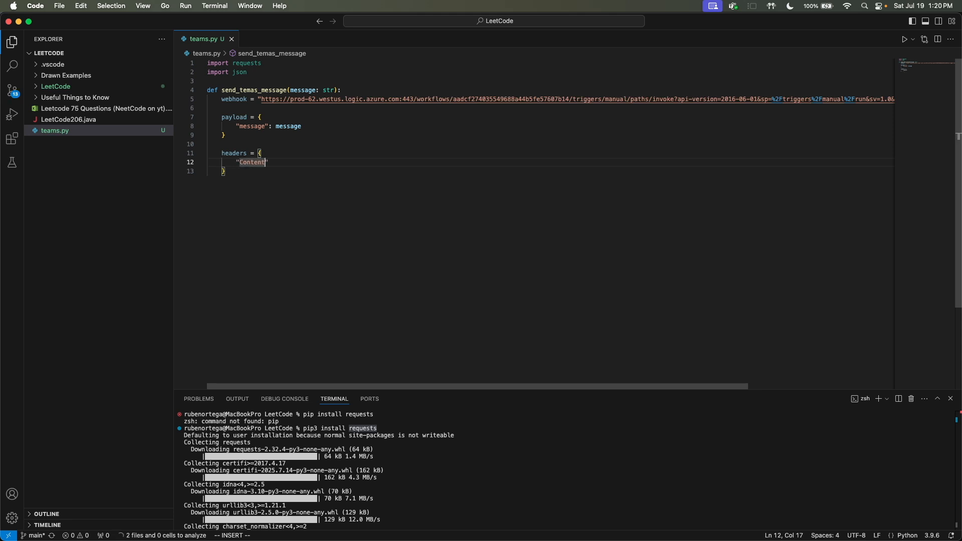
pyautogui.write('-Type')
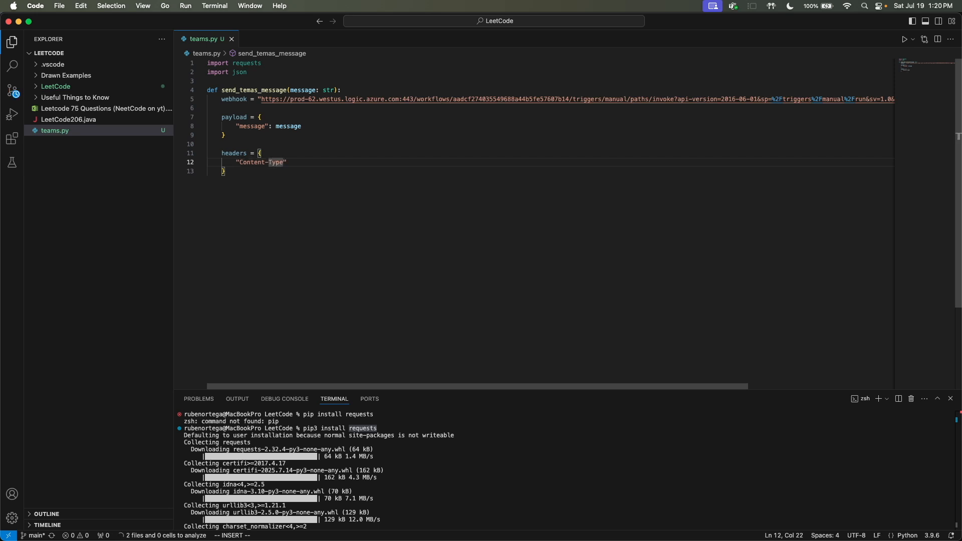
pyautogui.write(':')
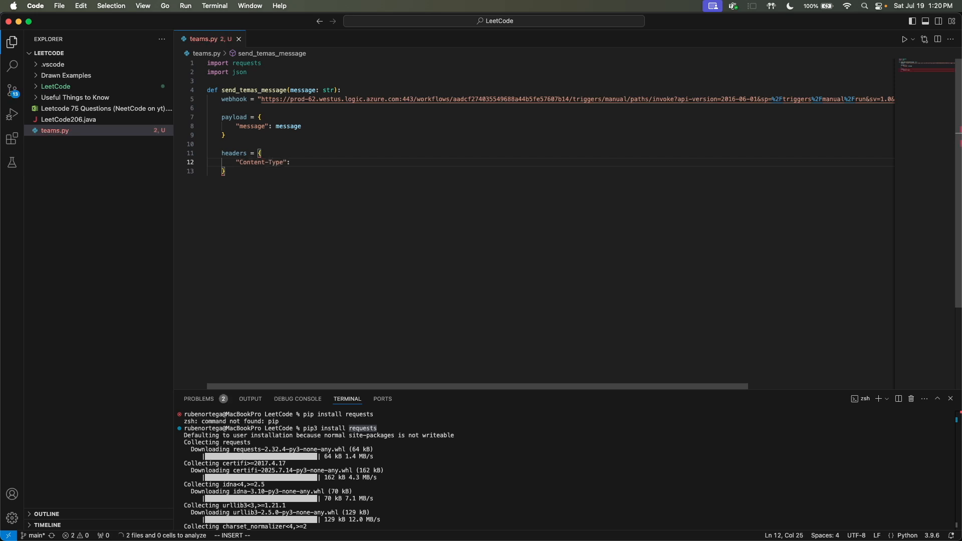
pyautogui.write('"a"')
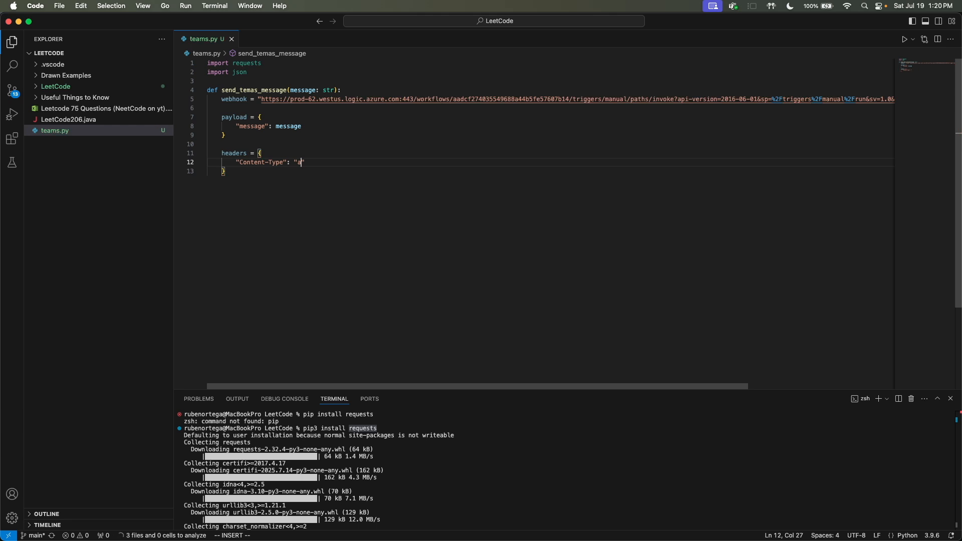
pyautogui.write('pplication')
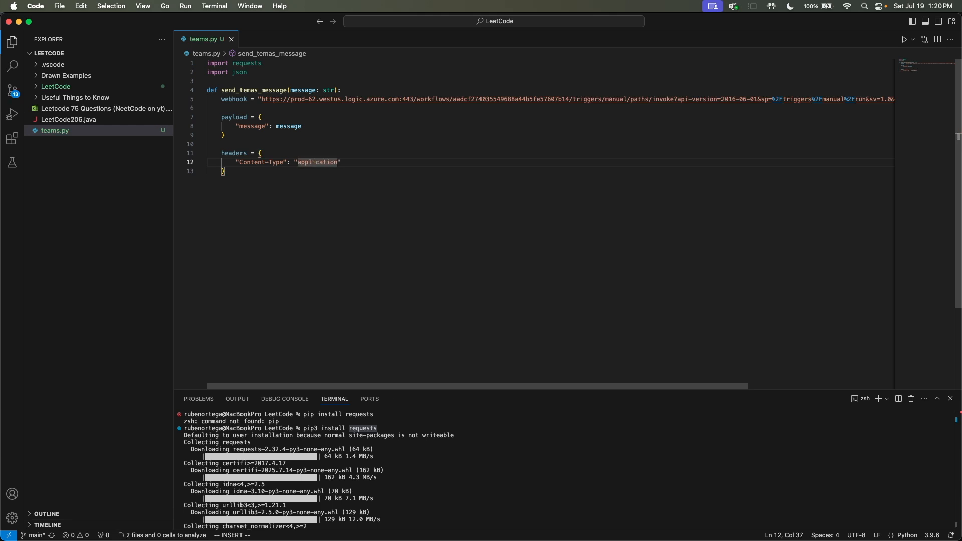
pyautogui.write('/json')
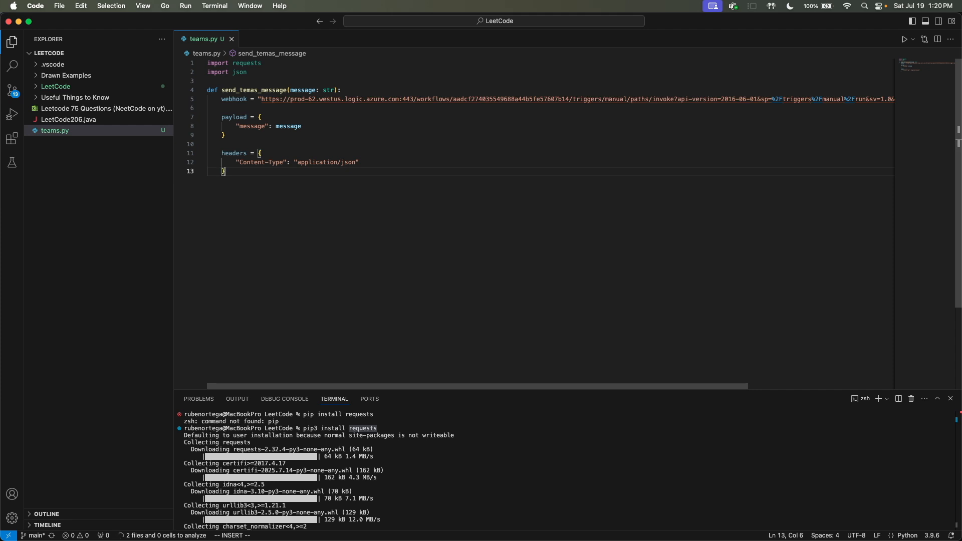
pyautogui.write('response')
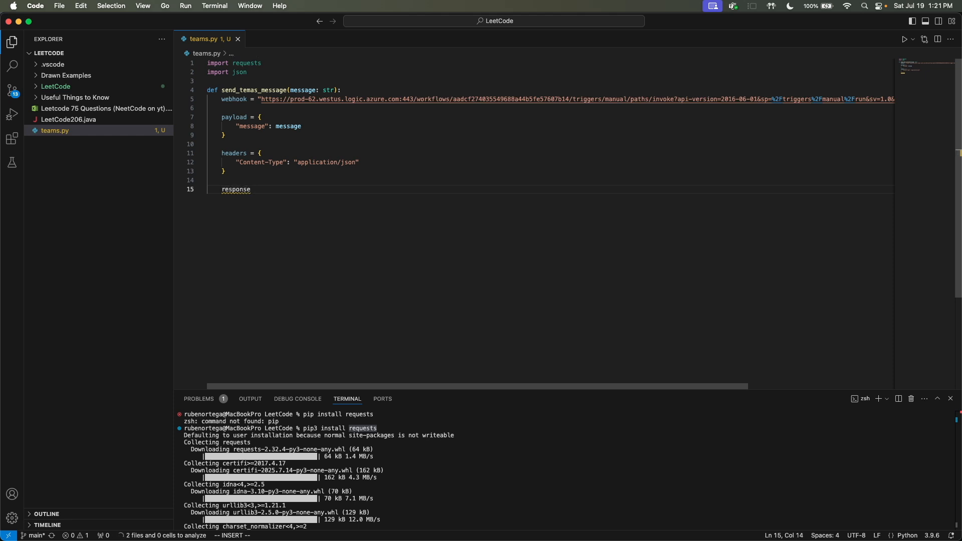
pyautogui.moveTo(265, 184)
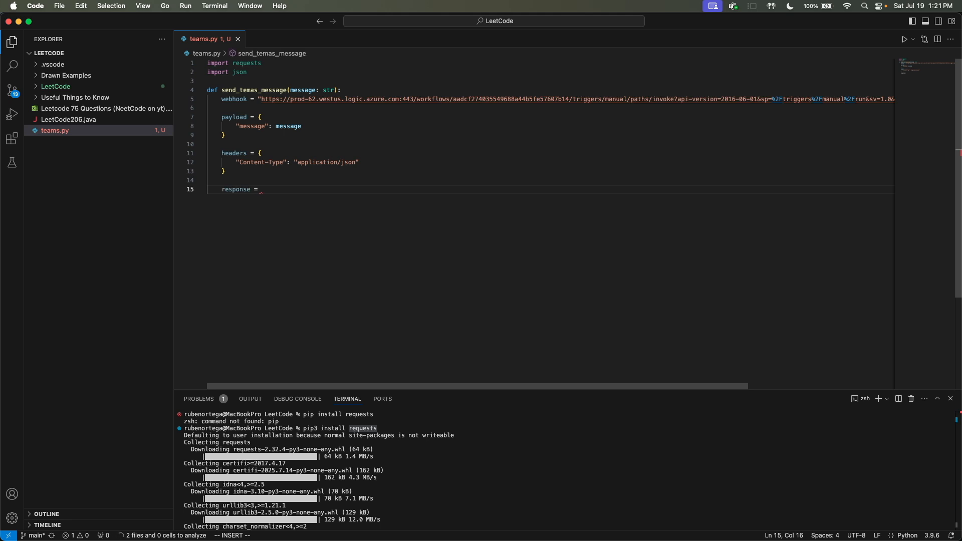
# Finish line 15 as requests.post(webhook, headers=headers, data=json.dumps(payload)) and start new lines.
pyautogui.write('requests.po')
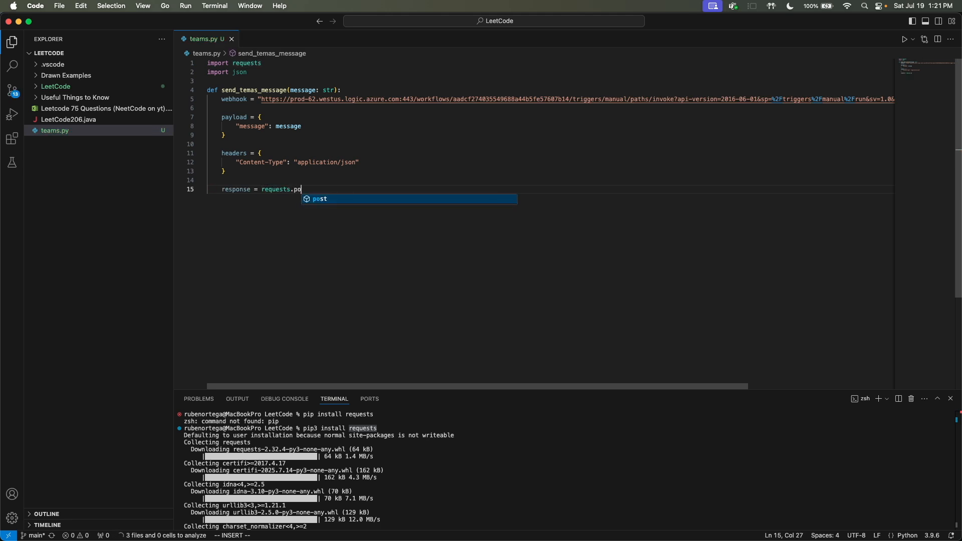
pyautogui.press('Tab')
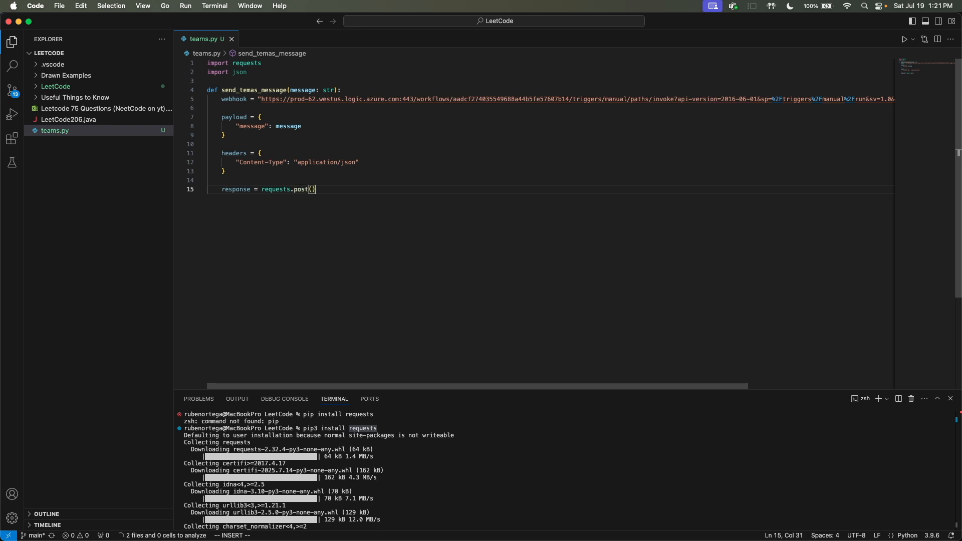
pyautogui.write('webhook,')
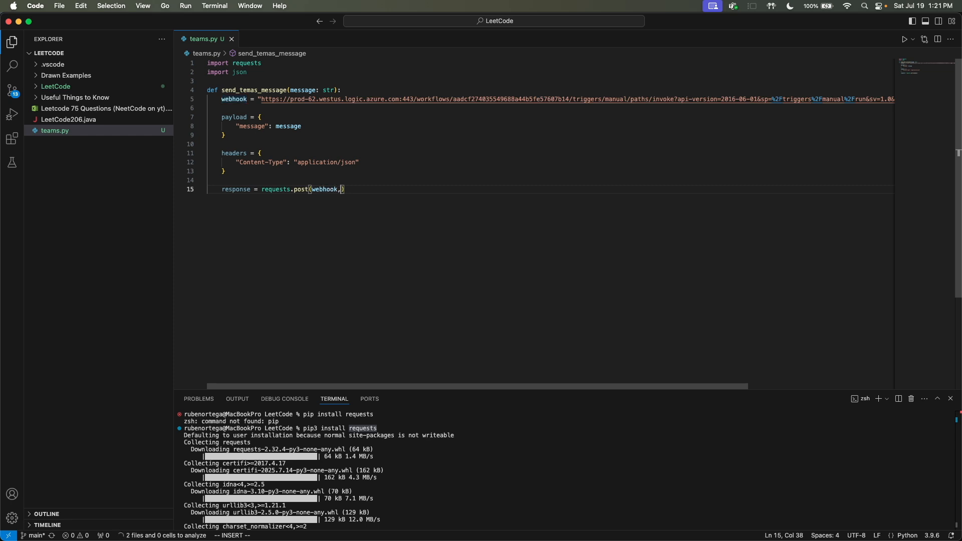
pyautogui.write('headers=headers')
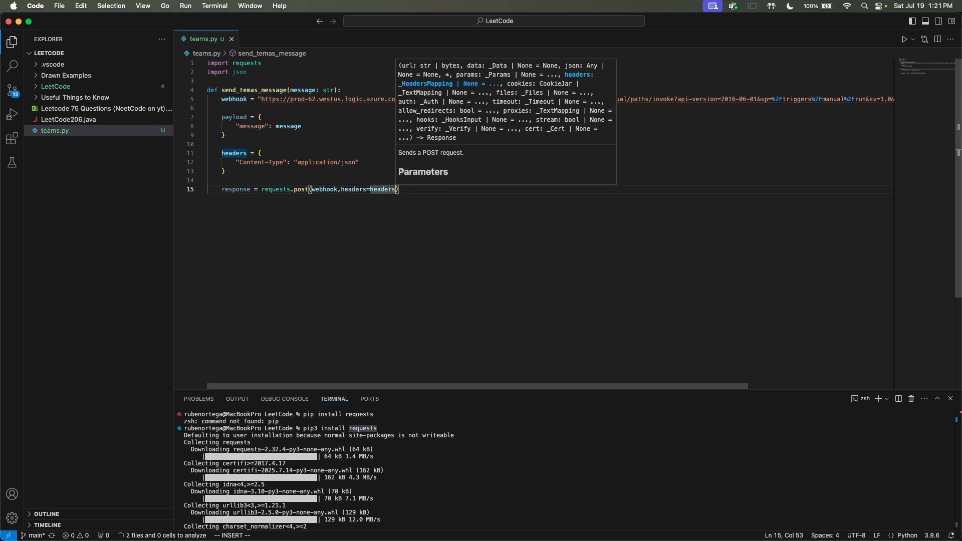
pyautogui.write(',data')
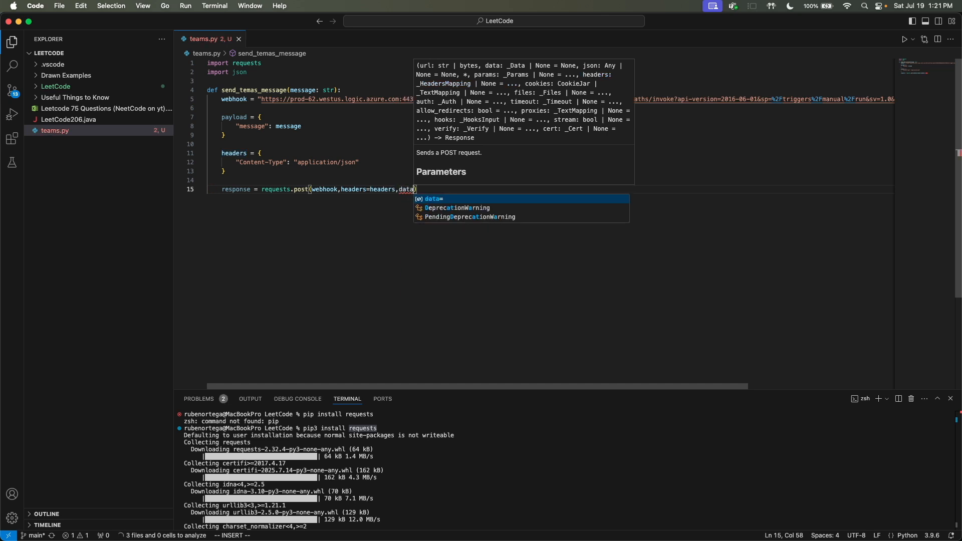
pyautogui.write('=')
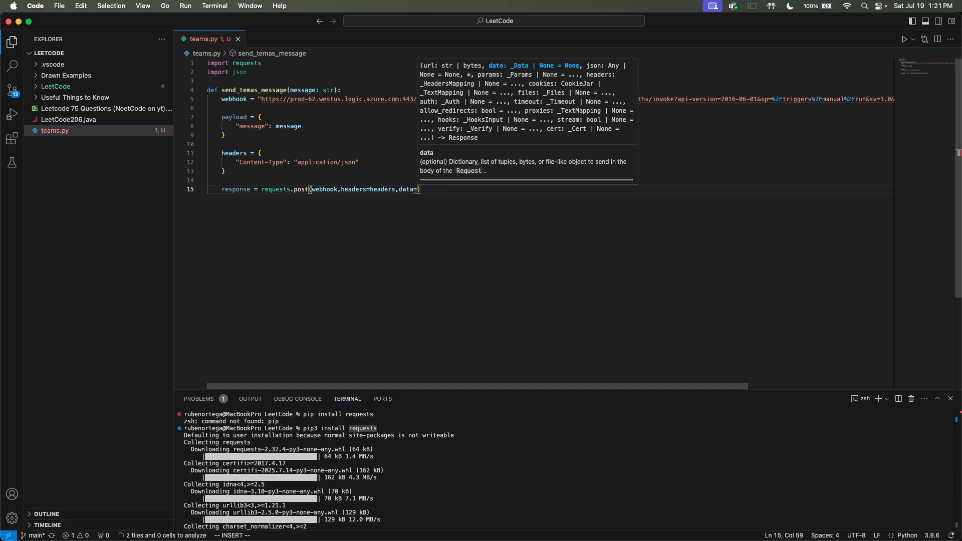
pyautogui.write('json')
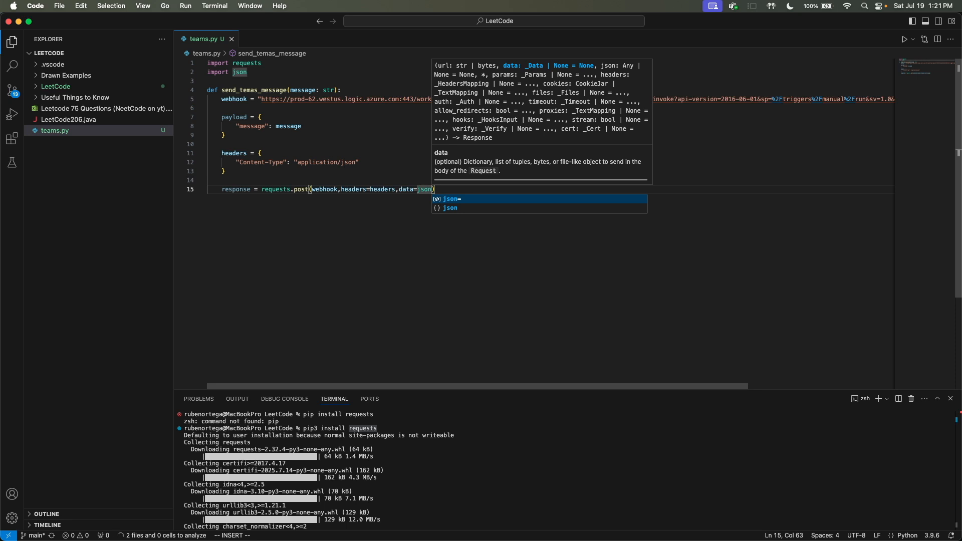
pyautogui.write('.')
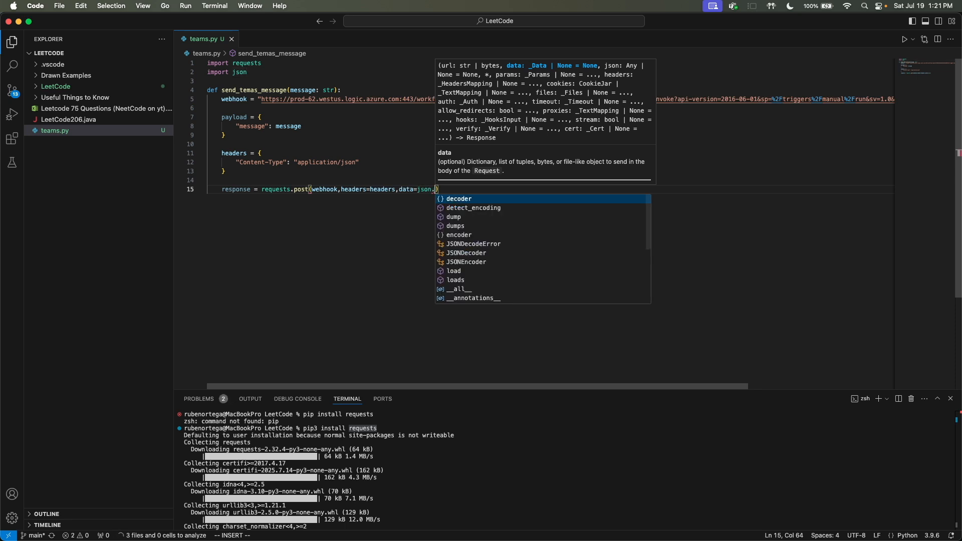
pyautogui.write('dumps')
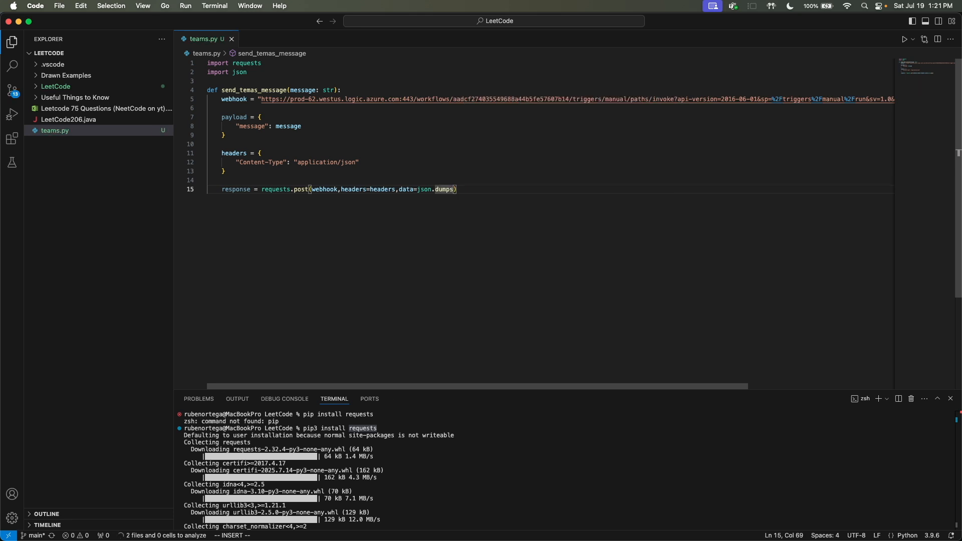
pyautogui.write('()')
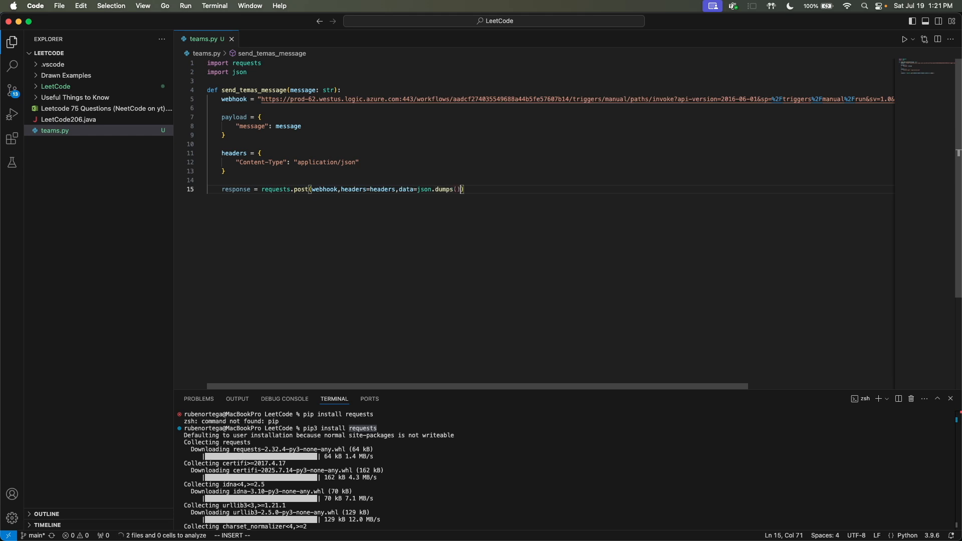
pyautogui.write('payload')
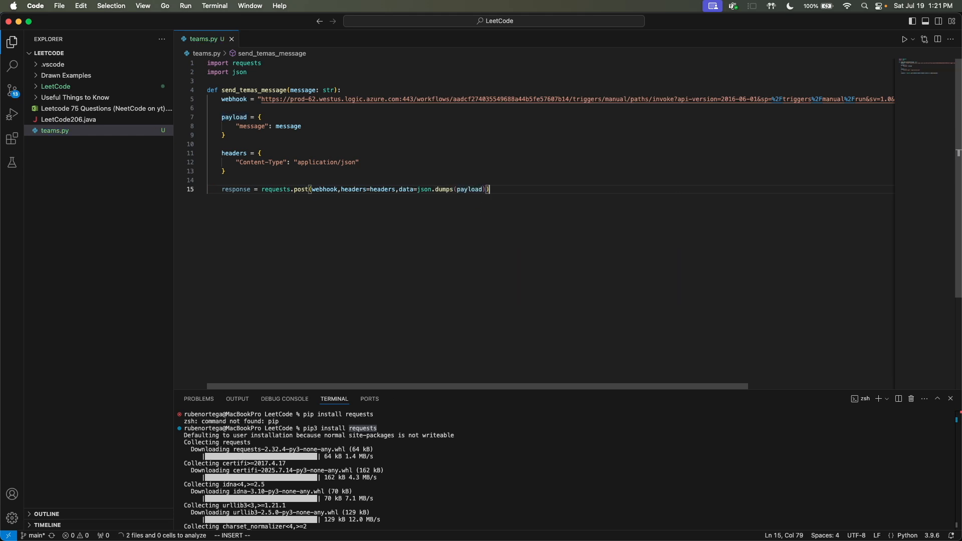
pyautogui.press('enter')
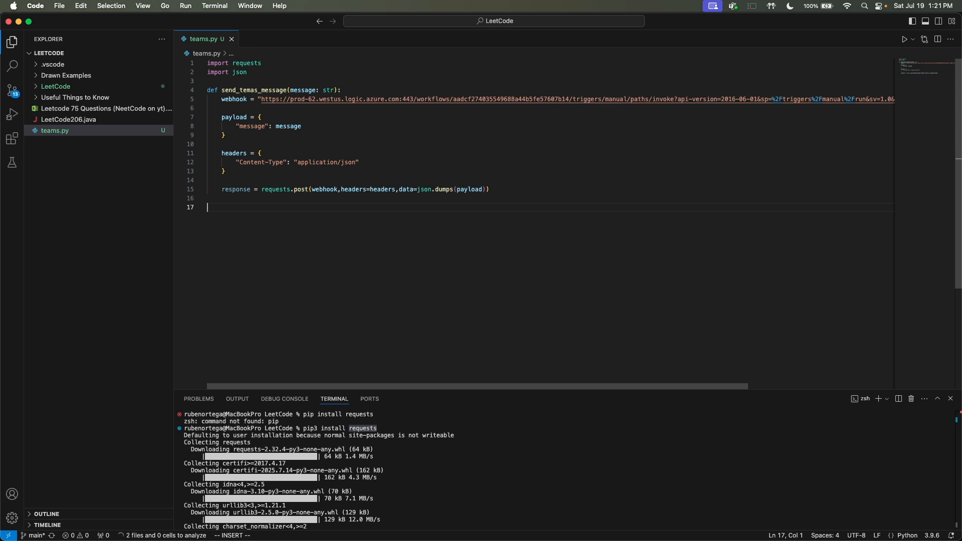
# Add message = "My name is Ruben" and call send_temas_message(message) below the function.
pyautogui.write('send_temas_message')
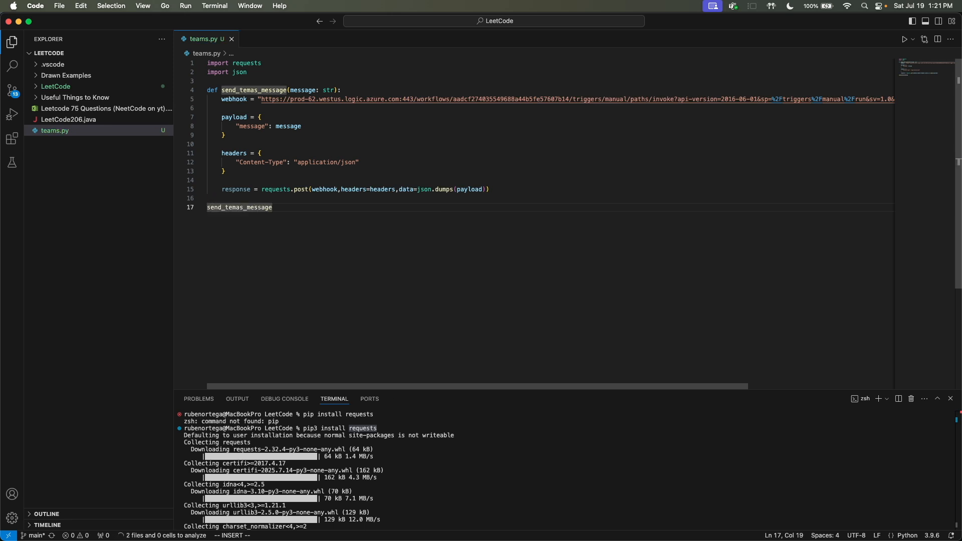
pyautogui.write('(')
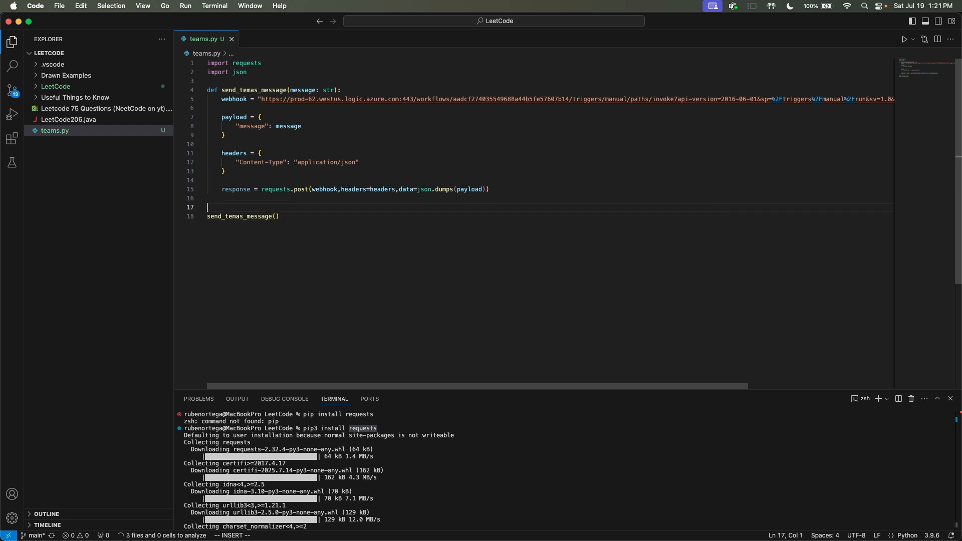
pyautogui.write('message = "')
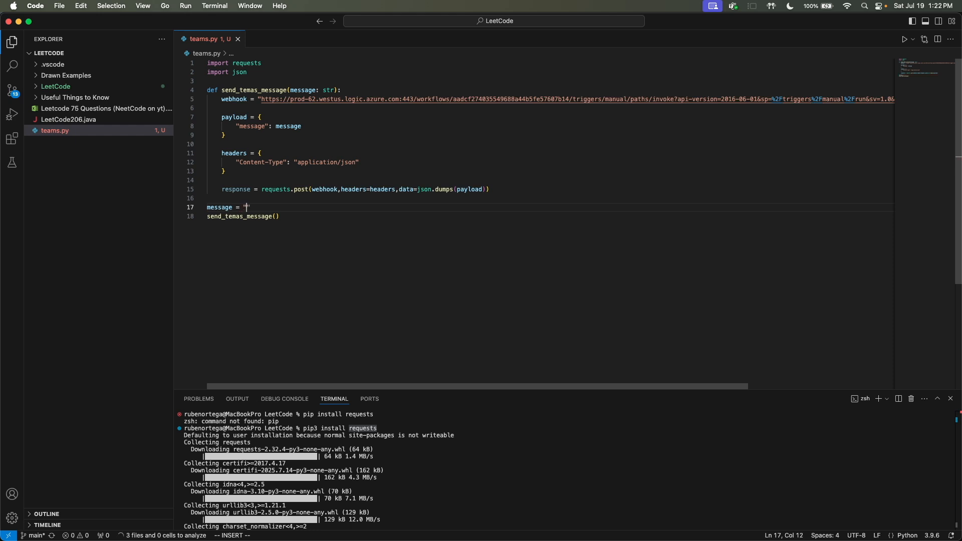
pyautogui.write('r')
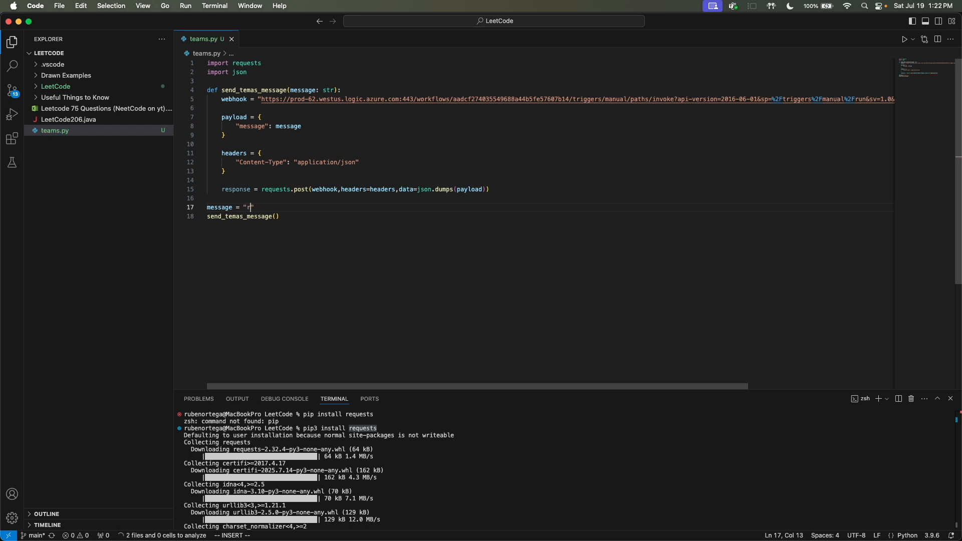
pyautogui.write('My name is')
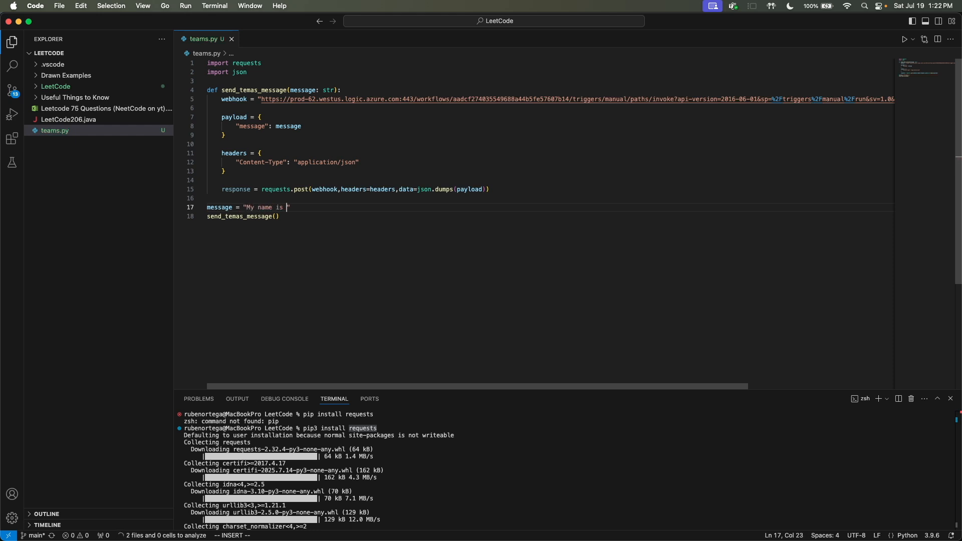
pyautogui.write('R')
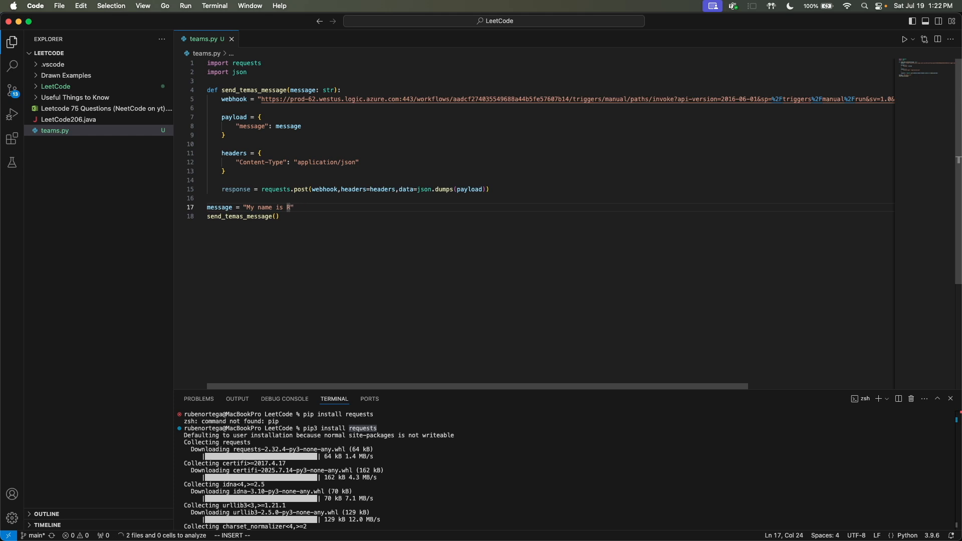
pyautogui.write('uben')
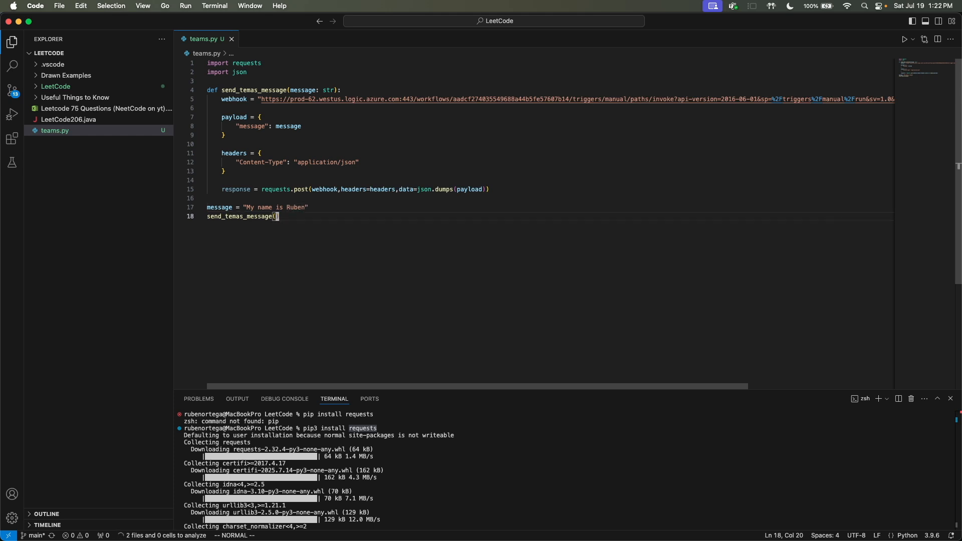
pyautogui.write('mess')
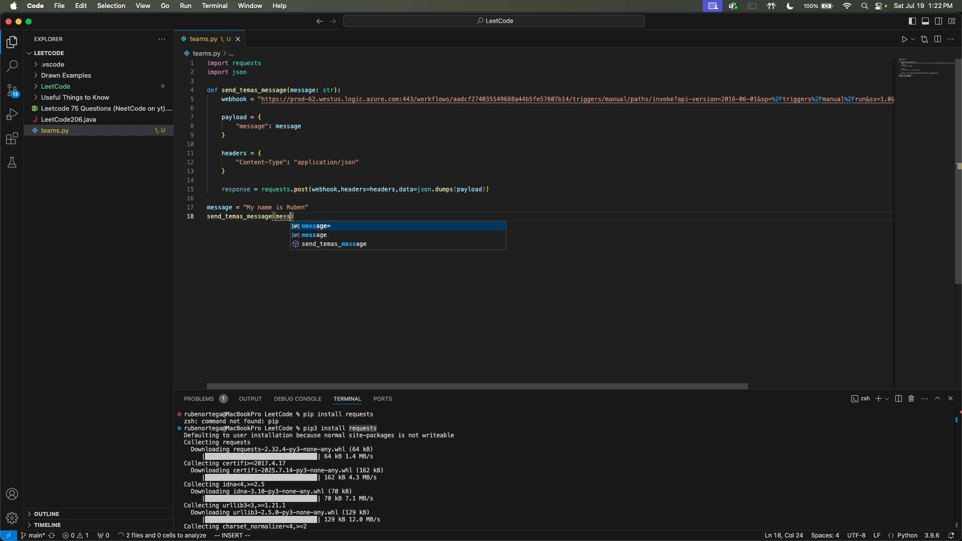
pyautogui.press('Tab')
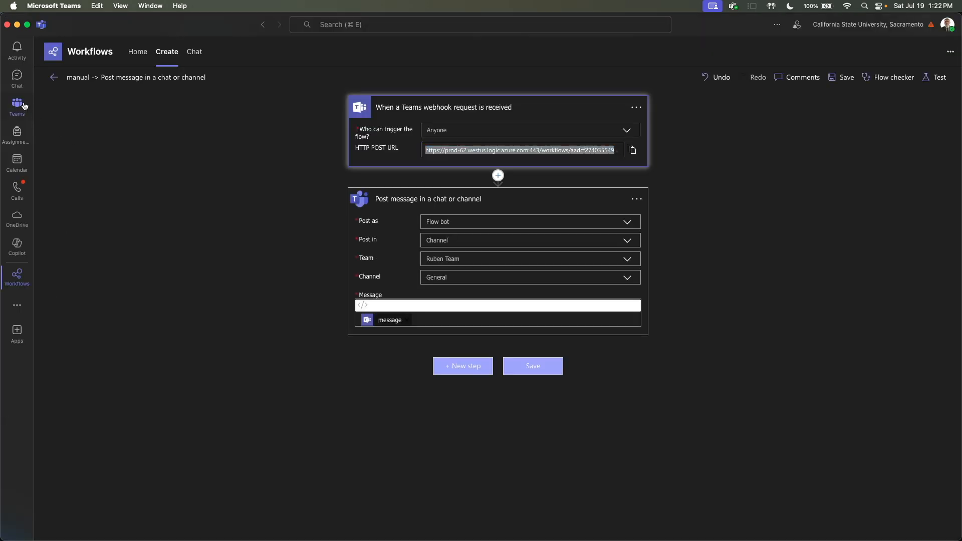
# Go to the Teams channel view to check General for the posted message.
pyautogui.click(16, 104)
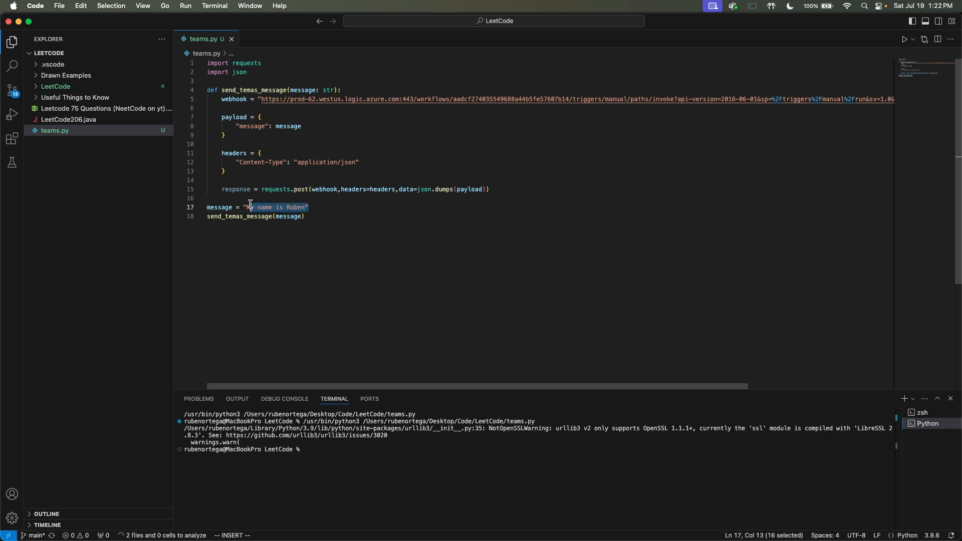
# Change the message to "Hello from Python" and run teams.py again.
pyautogui.press('Delete')
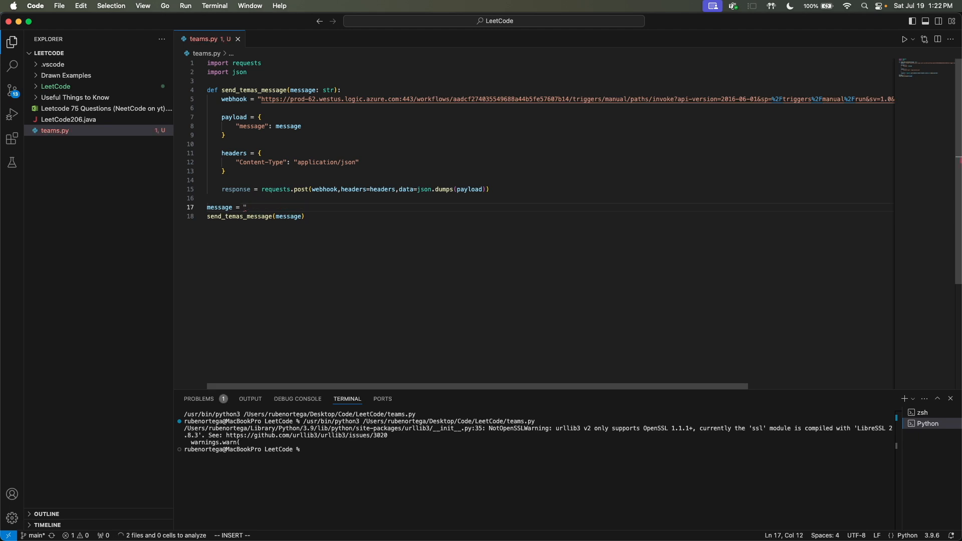
pyautogui.write('Hello from')
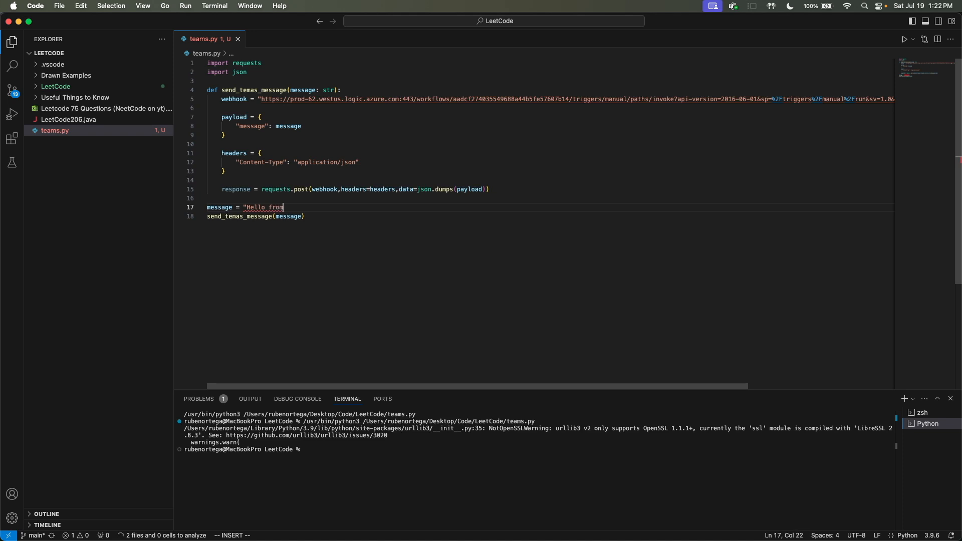
pyautogui.write('Python"')
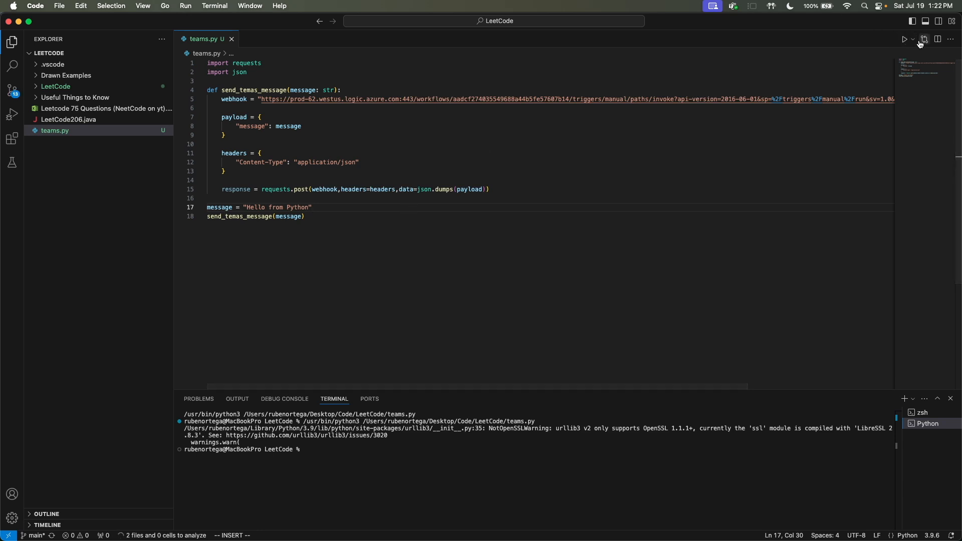
pyautogui.click(903, 38)
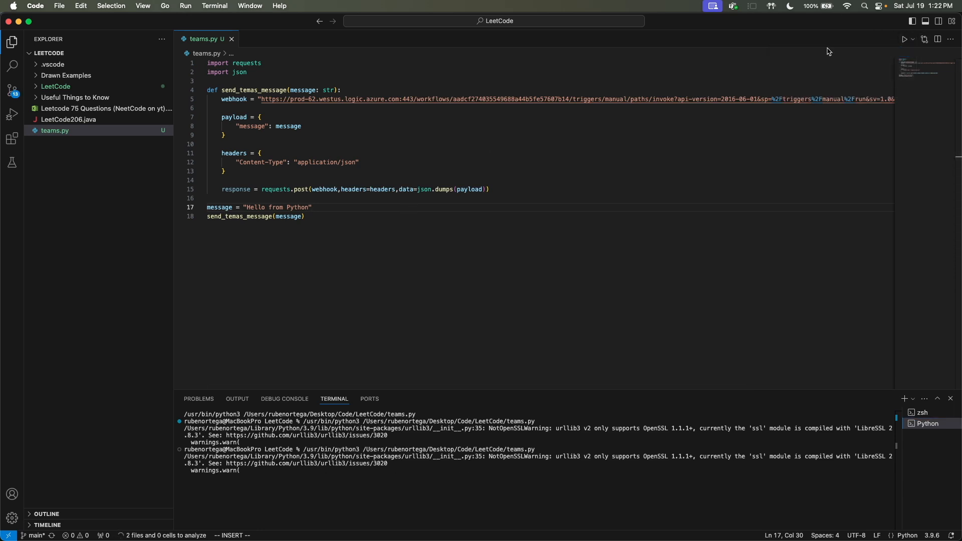